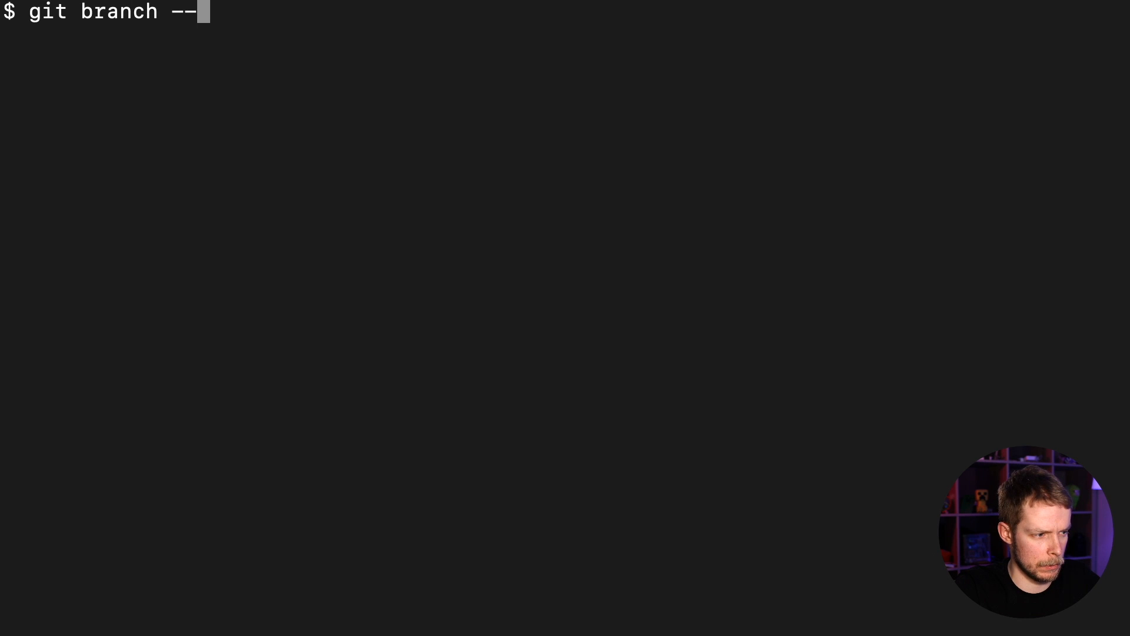
# - Show the current branch feature/new-header, then type and erase example 'new-header.somedomain.com'
pyautogui.write('show-current')
pyautogui.press('Return')
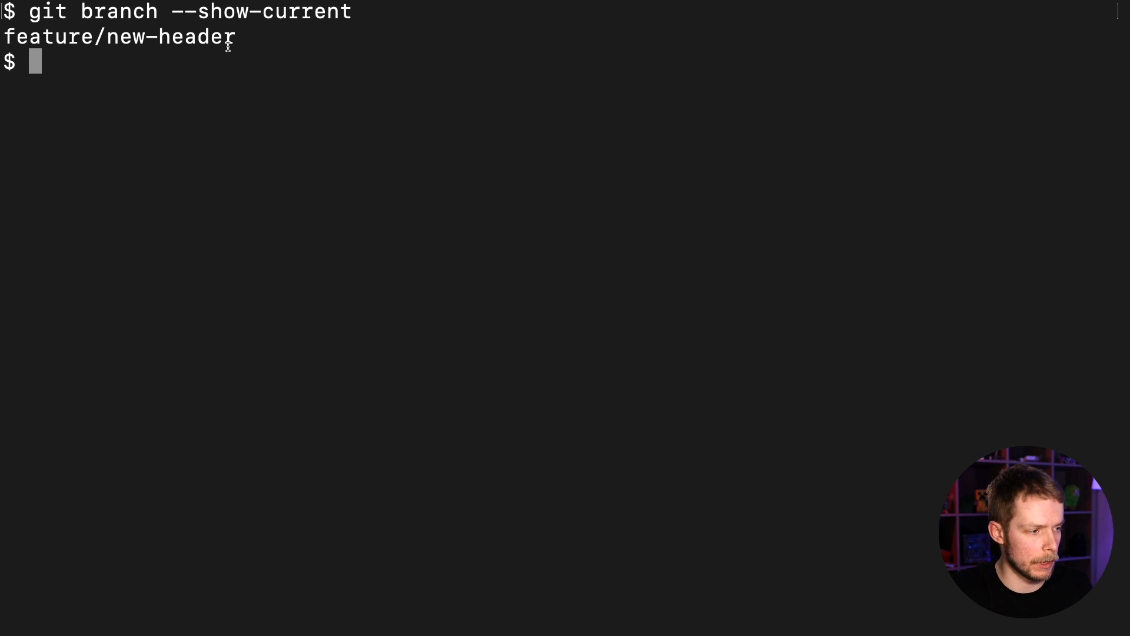
pyautogui.doubleClick(169, 36)
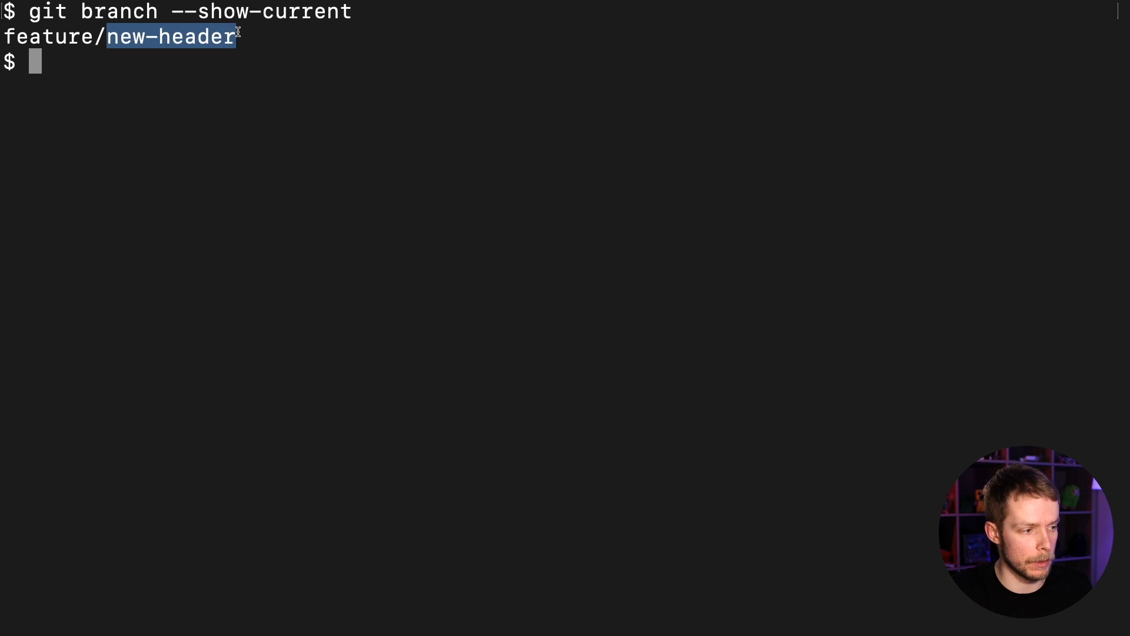
pyautogui.write('new-')
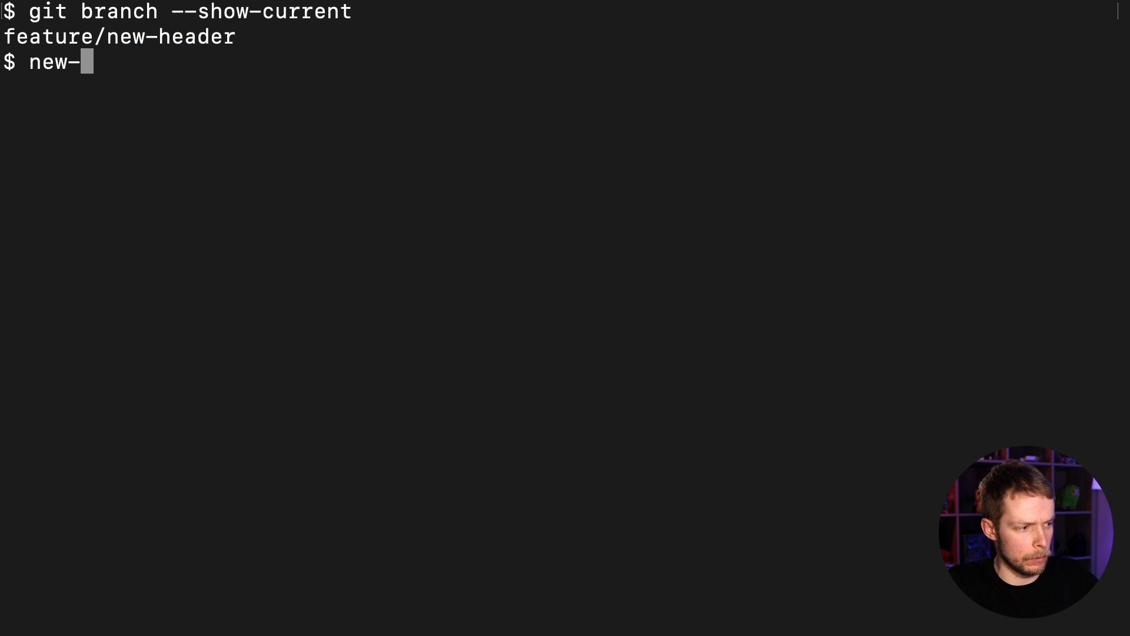
pyautogui.write('header.')
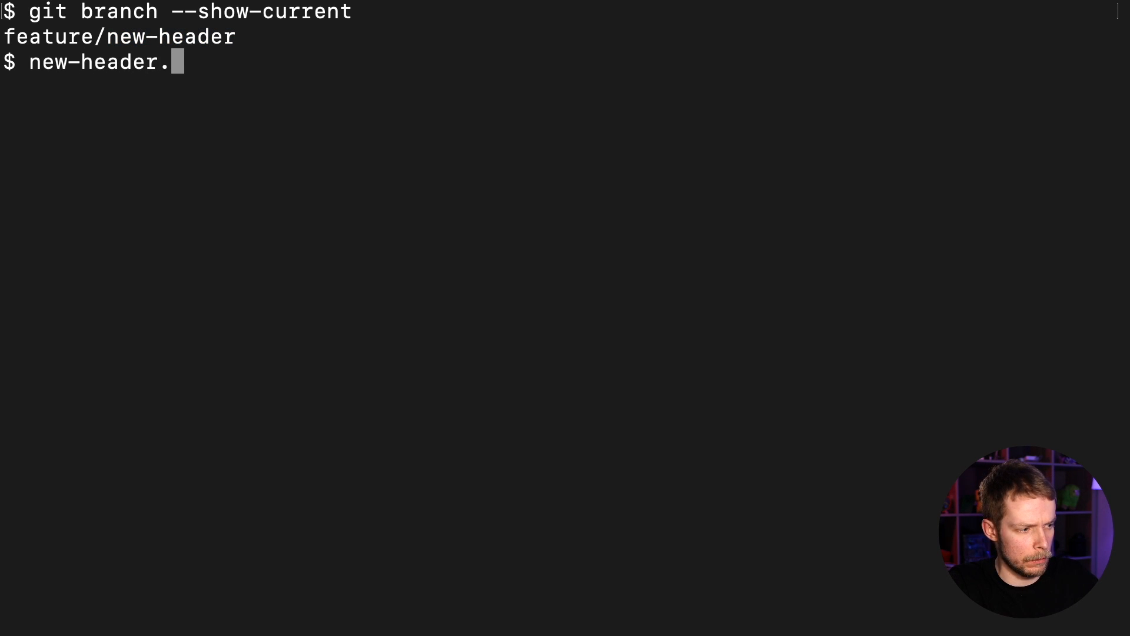
pyautogui.write('somedom')
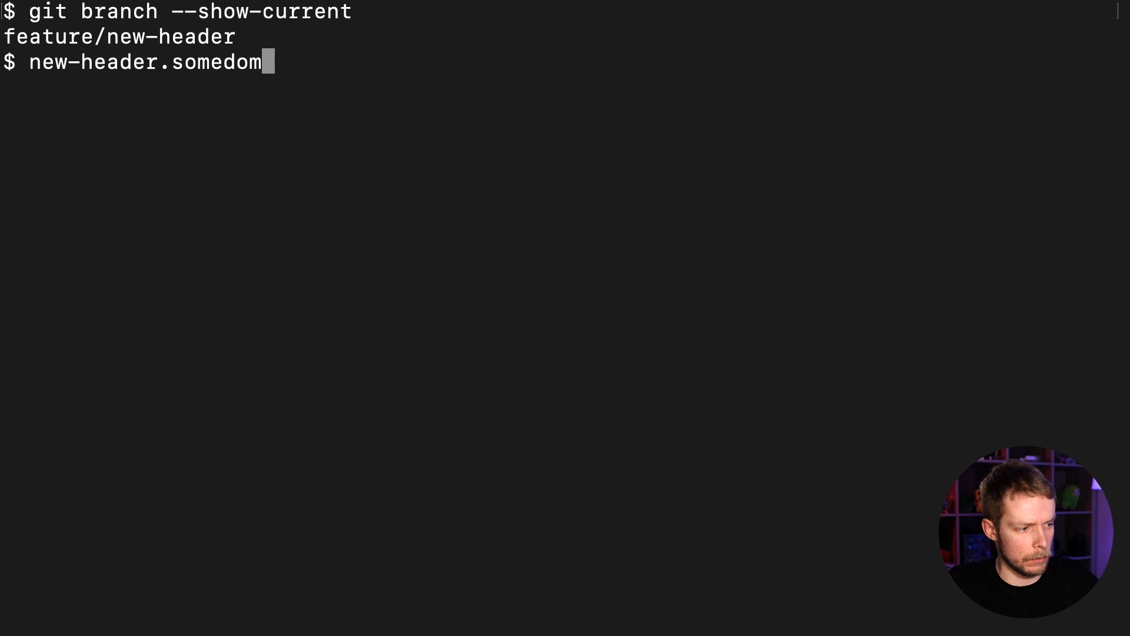
pyautogui.write('ain.com')
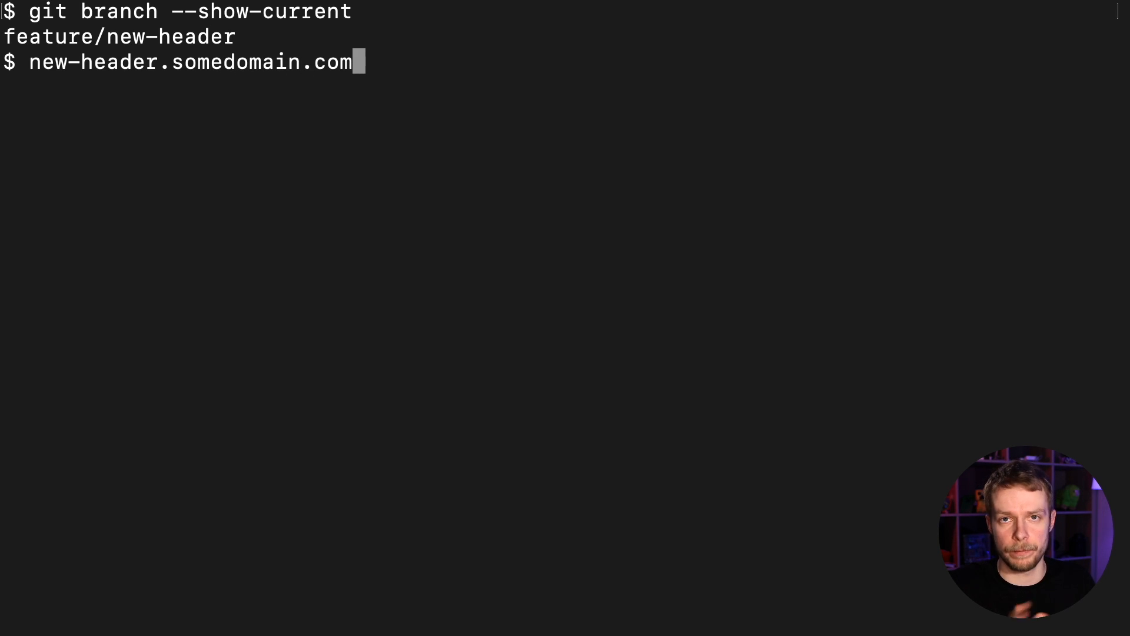
pyautogui.moveTo(184, 102)
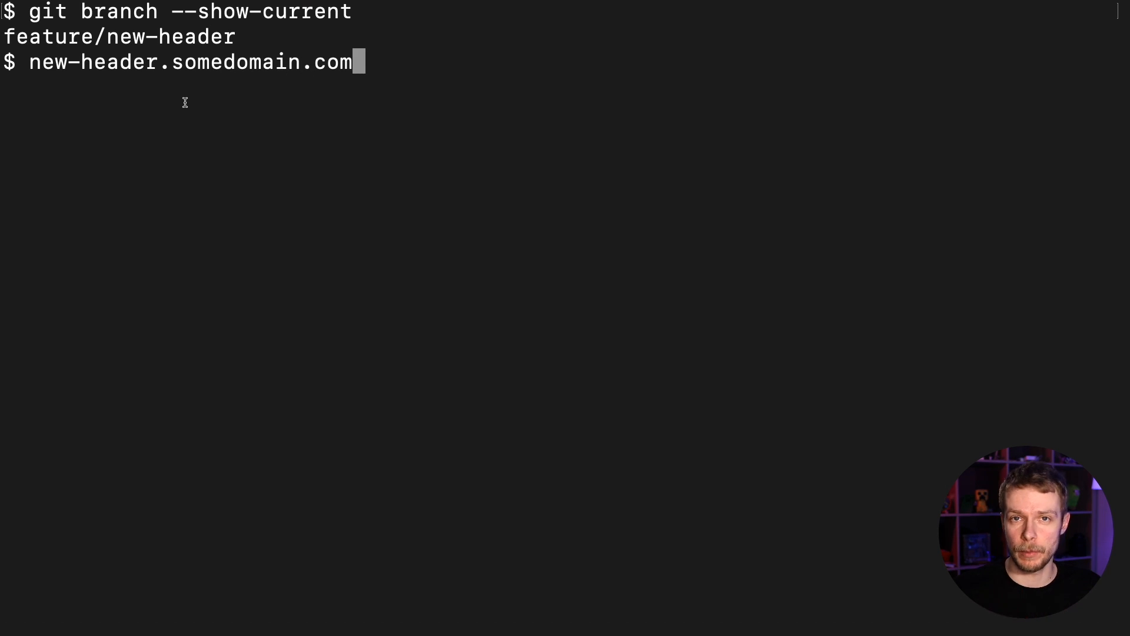
pyautogui.doubleClick(125, 37)
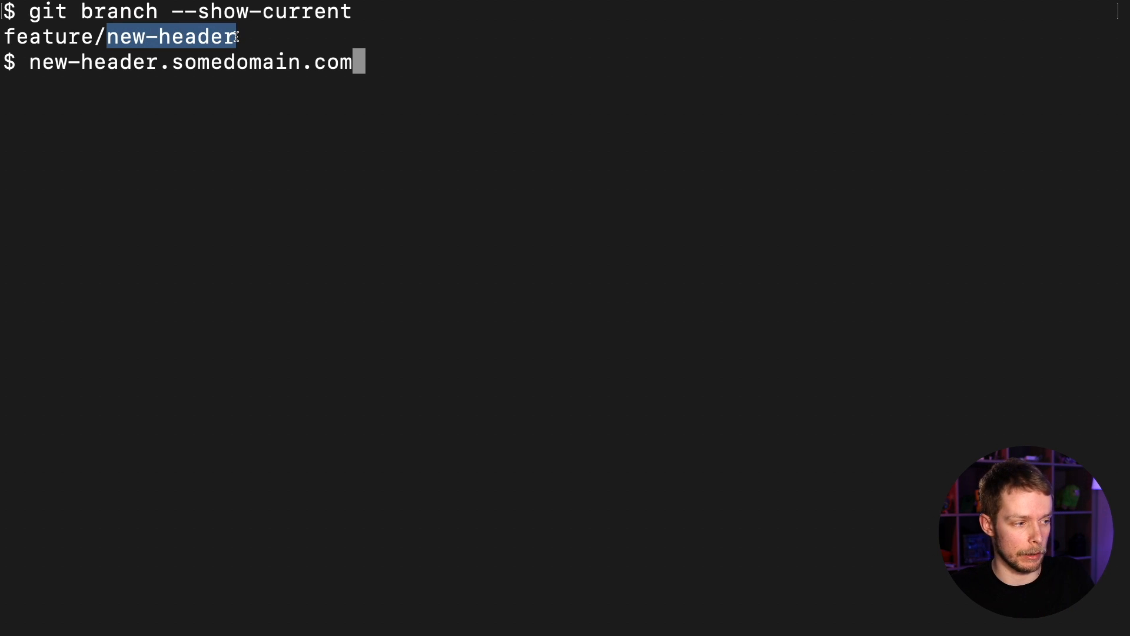
pyautogui.moveTo(276, 102)
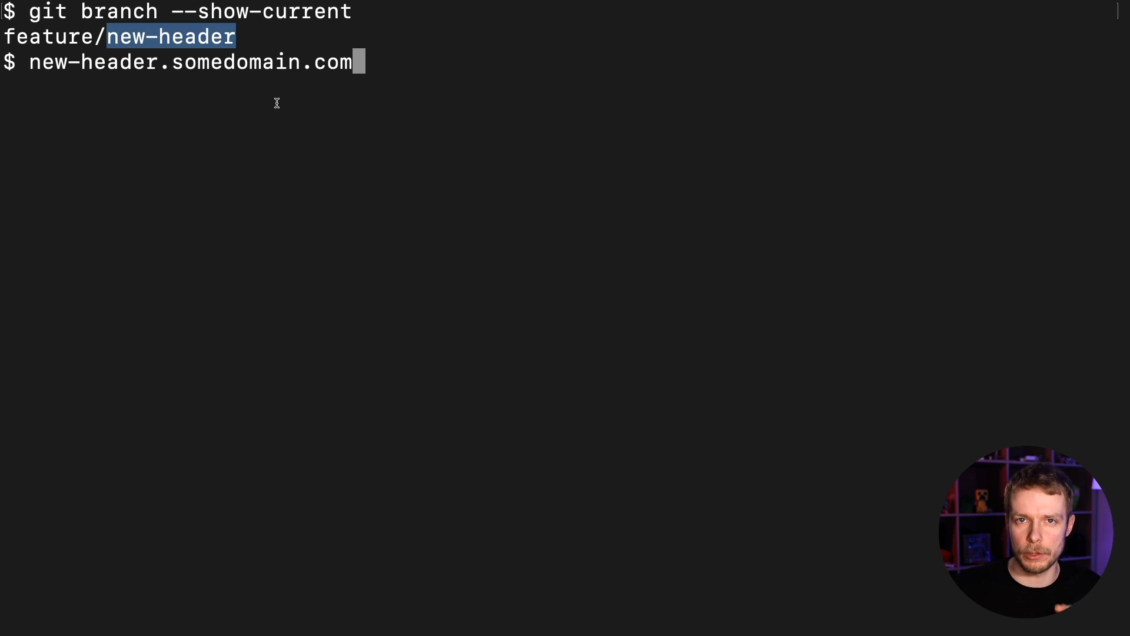
pyautogui.press('backspace')
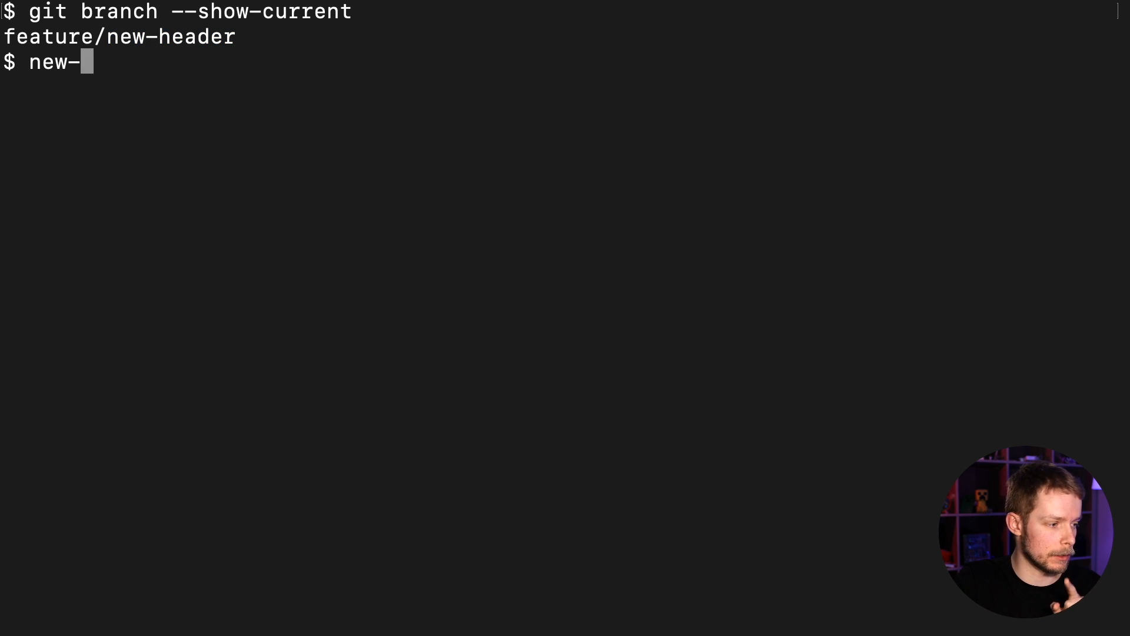
# - Clear the prompt and assign BRANCH_NAME=`git branch --show-current`
pyautogui.press('ctrl+u')
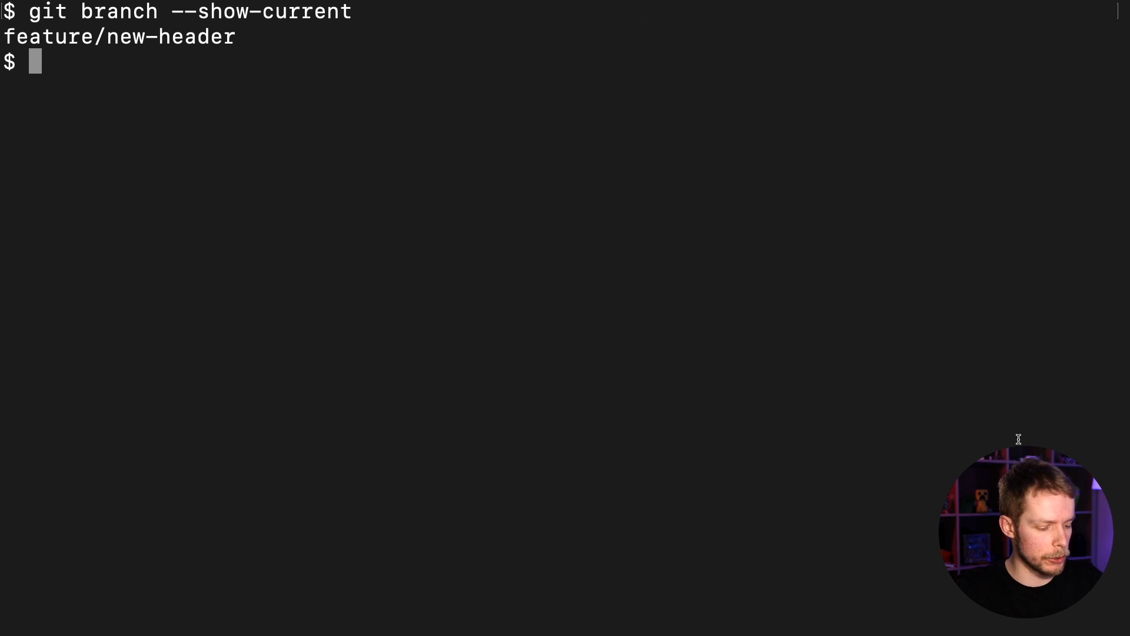
pyautogui.write('BRA')
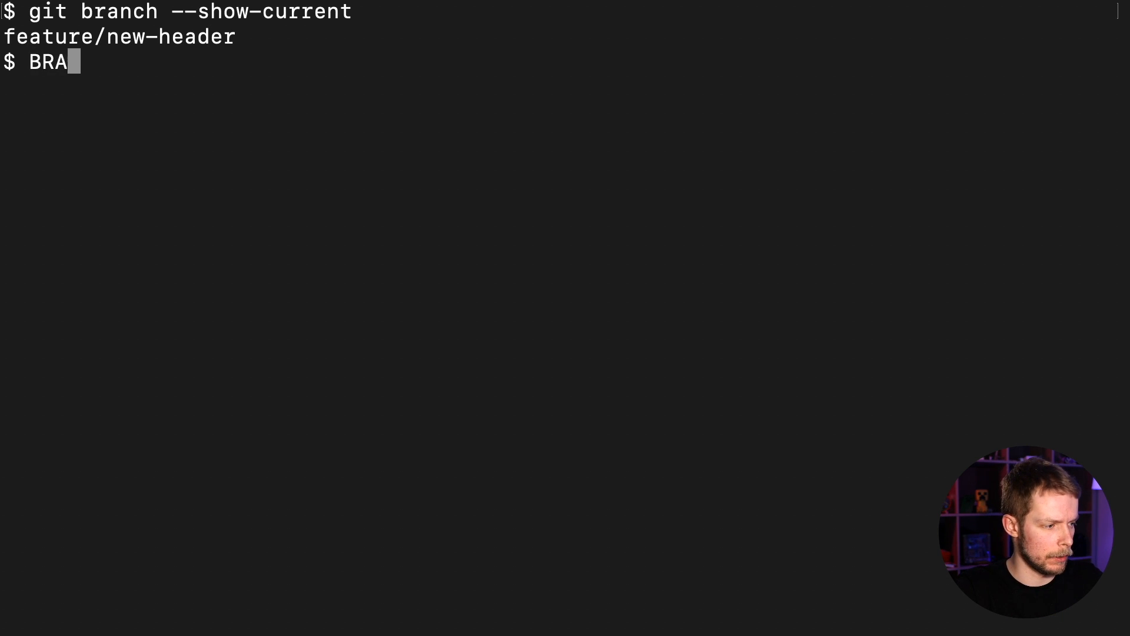
pyautogui.write('NCH_NAM')
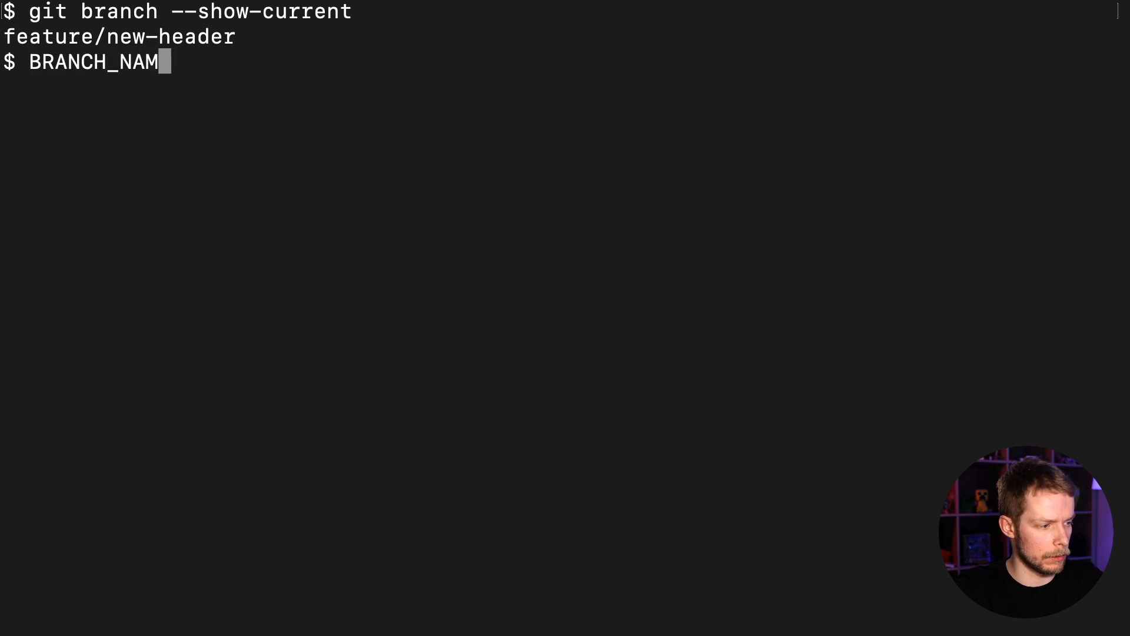
pyautogui.write('E=`')
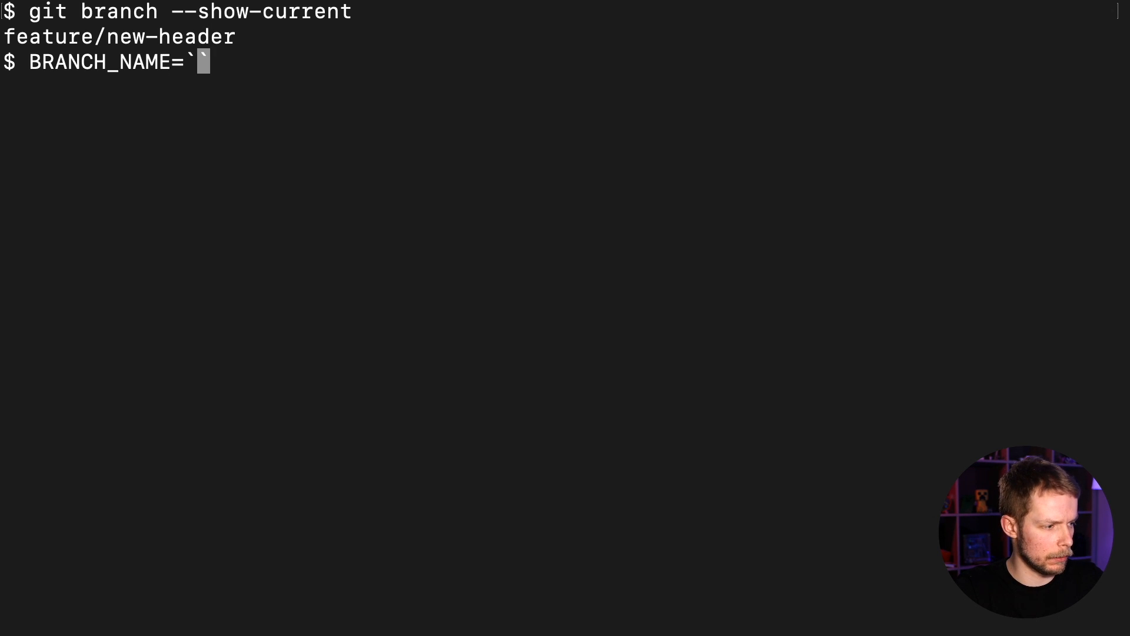
pyautogui.write('git branch --sh')
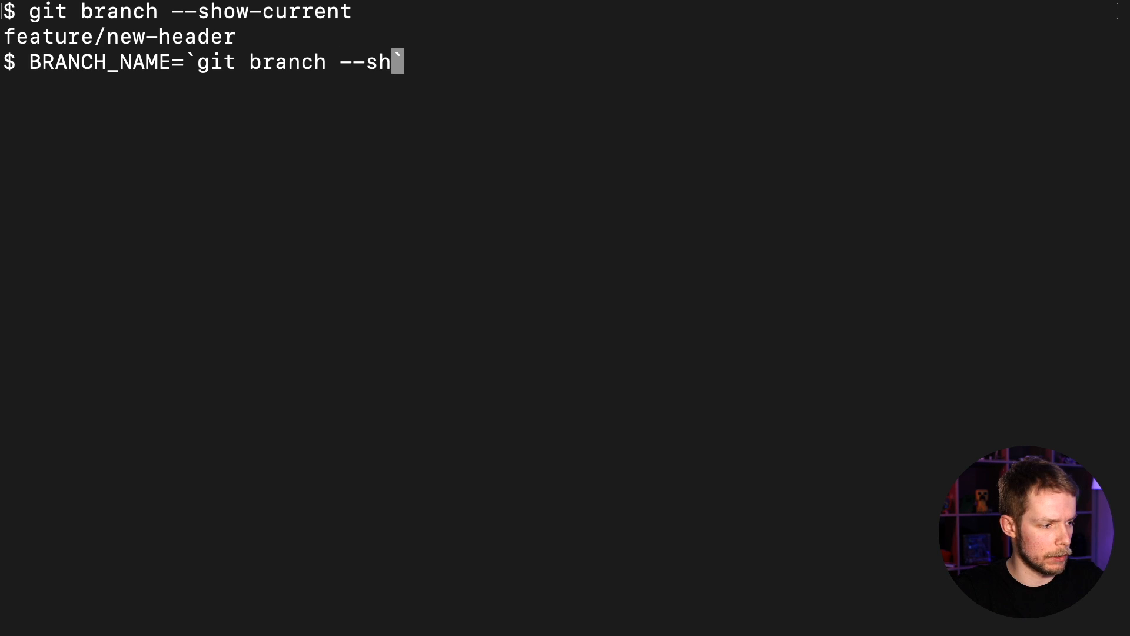
pyautogui.write('ow-current')
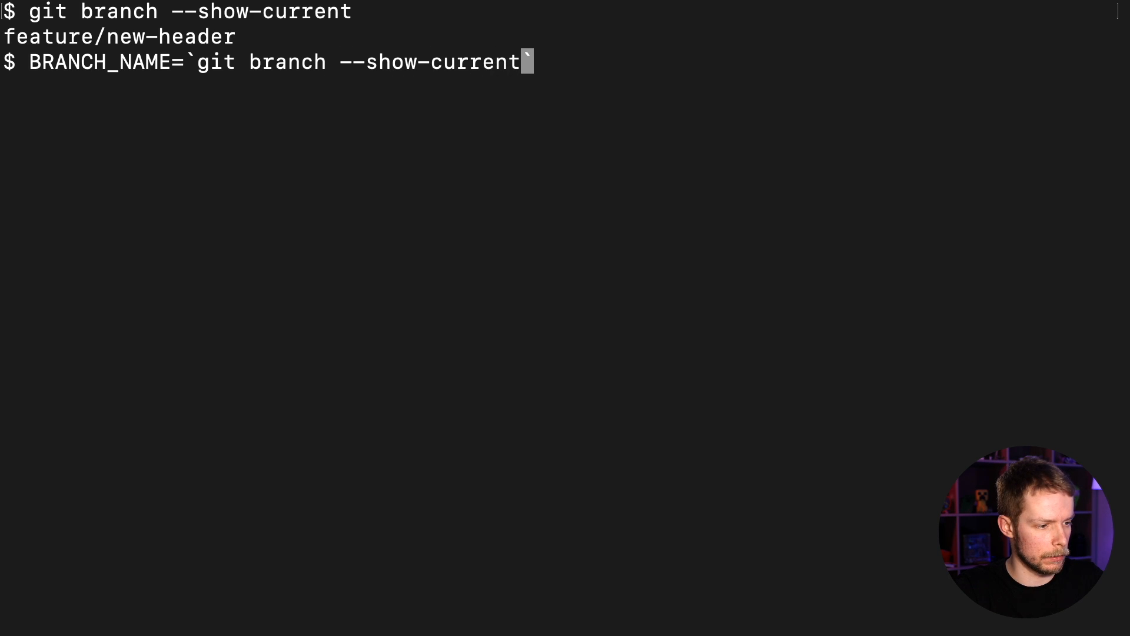
pyautogui.press('Return')
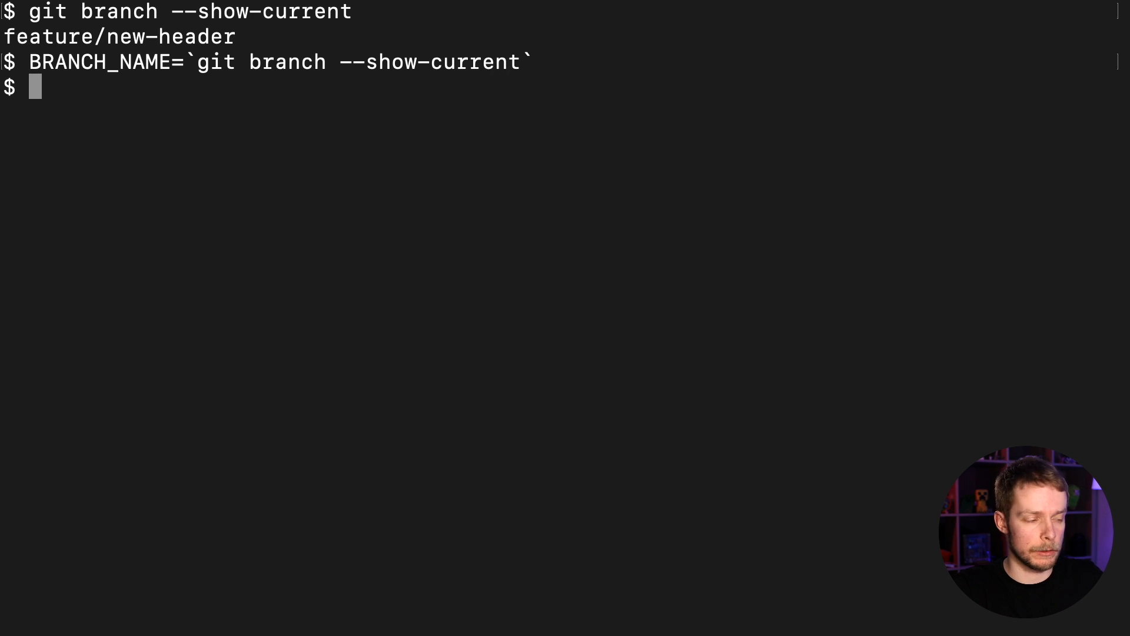
# - Echo $BRANCH_NAME to confirm it prints feature/new-header
pyautogui.write('echo')
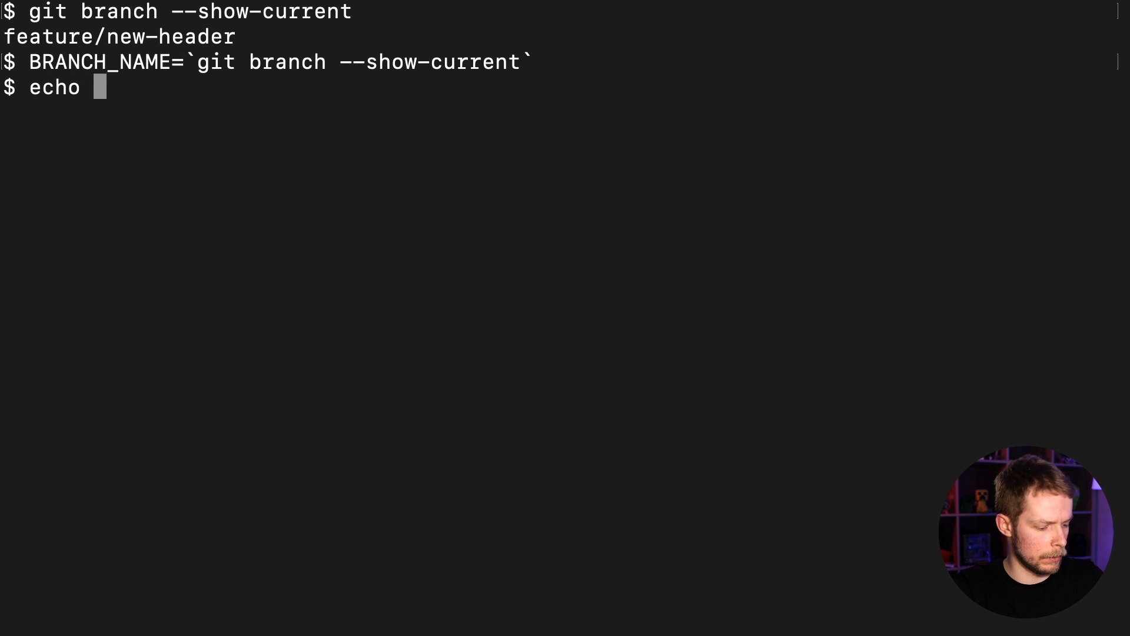
pyautogui.write('$BRANCH_NAME')
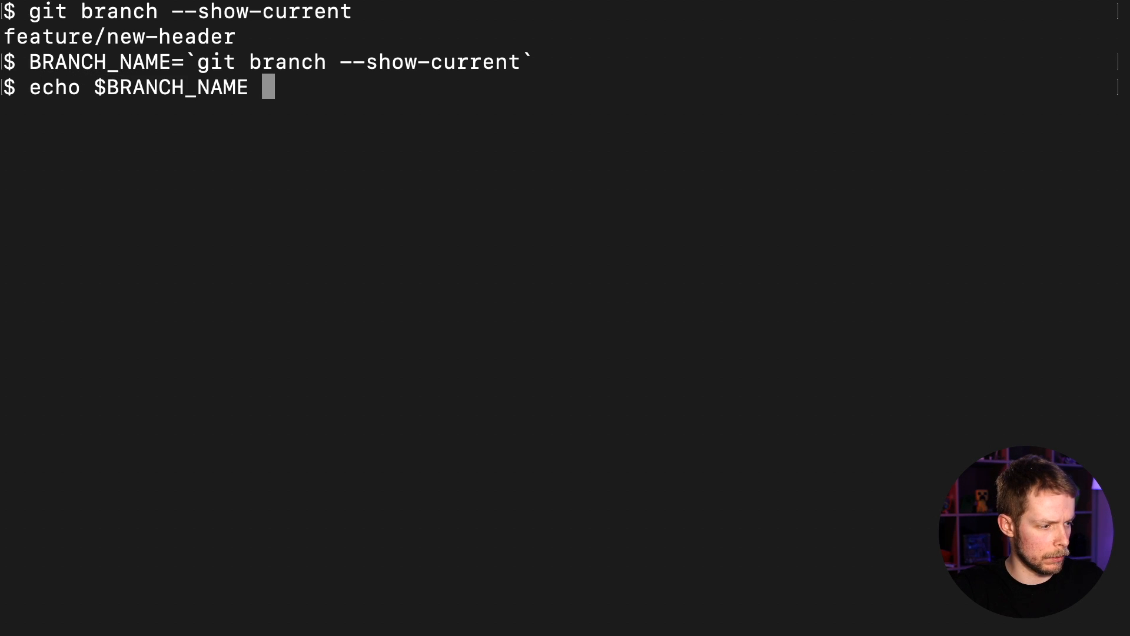
pyautogui.press('Return')
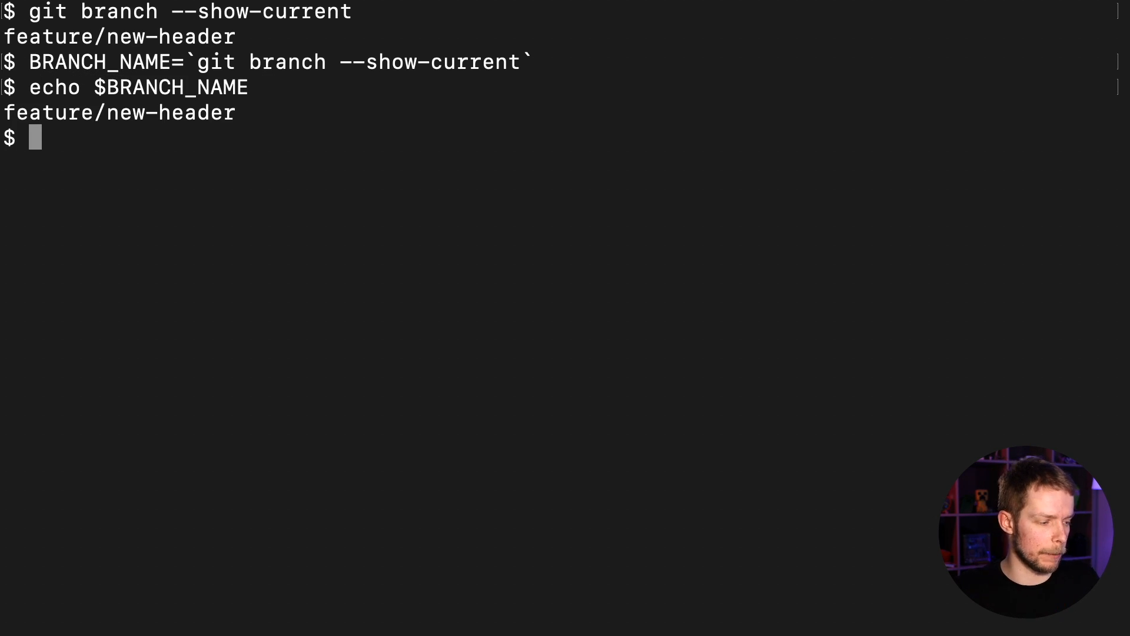
pyautogui.moveTo(643, 346)
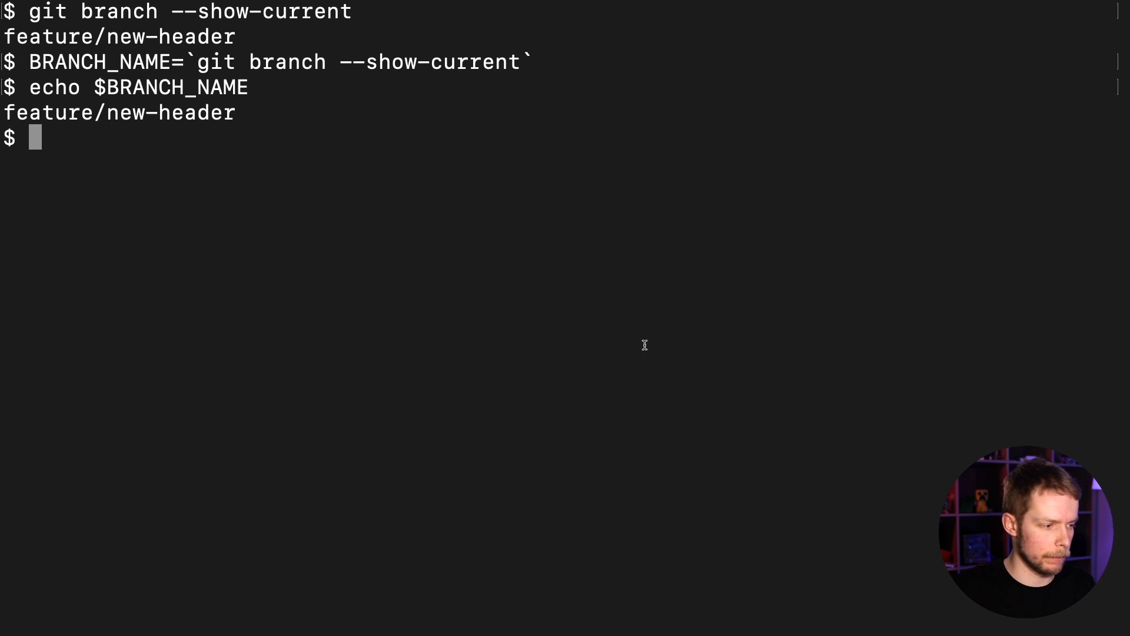
# - Run echo ${BRANCH_NAME#feature/} to print just new-header
pyautogui.write('echo')
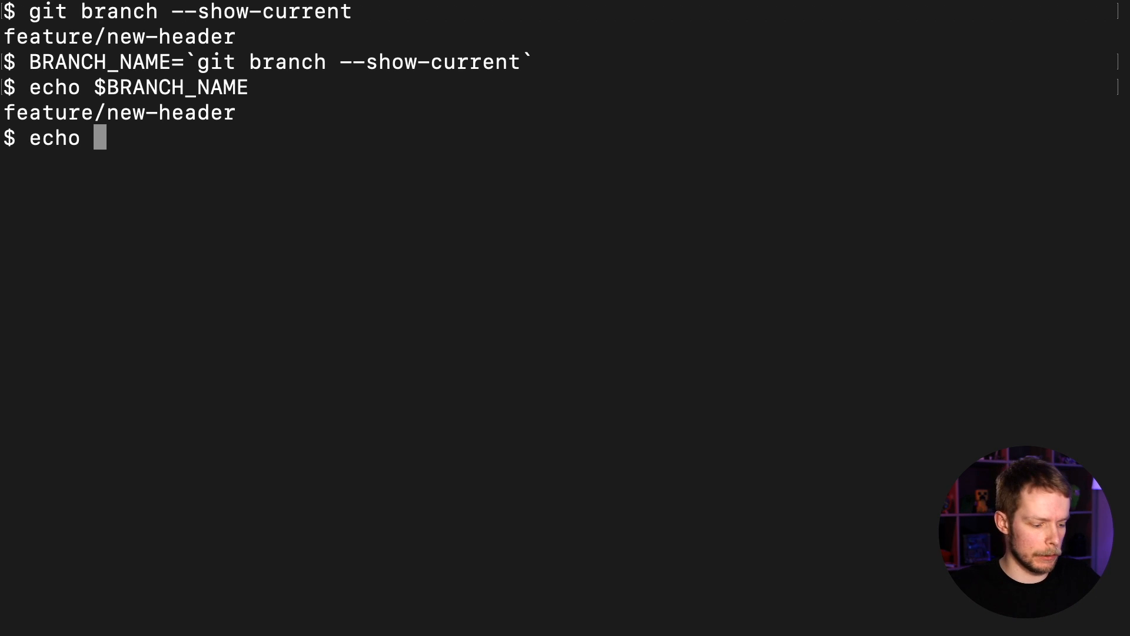
pyautogui.write('${}')
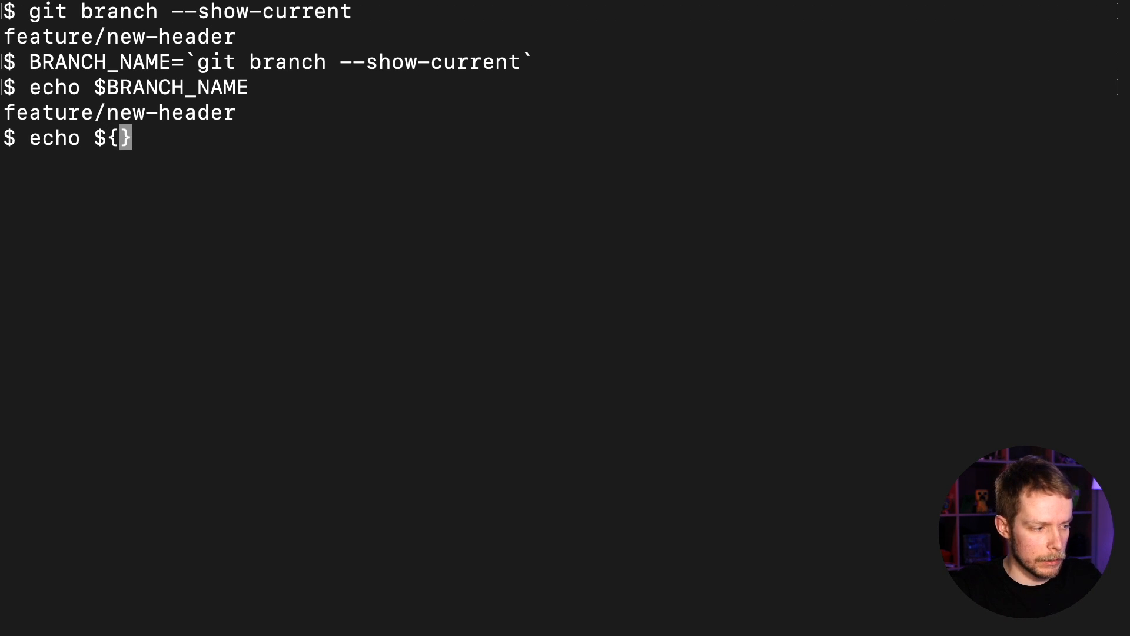
pyautogui.write('B')
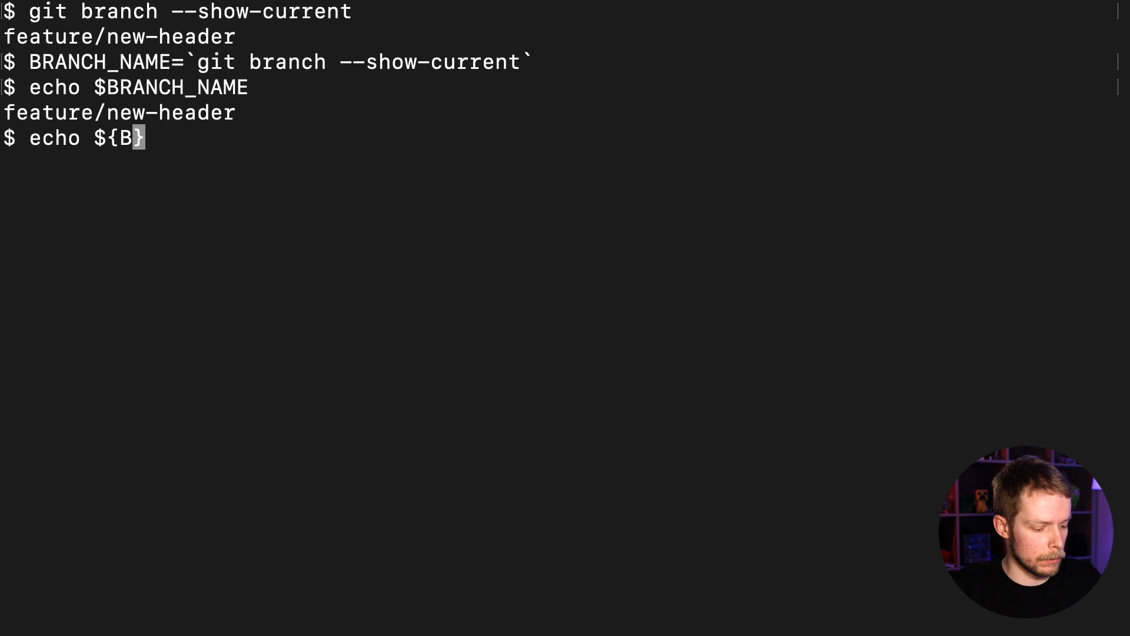
pyautogui.write('RANCH_NAME')
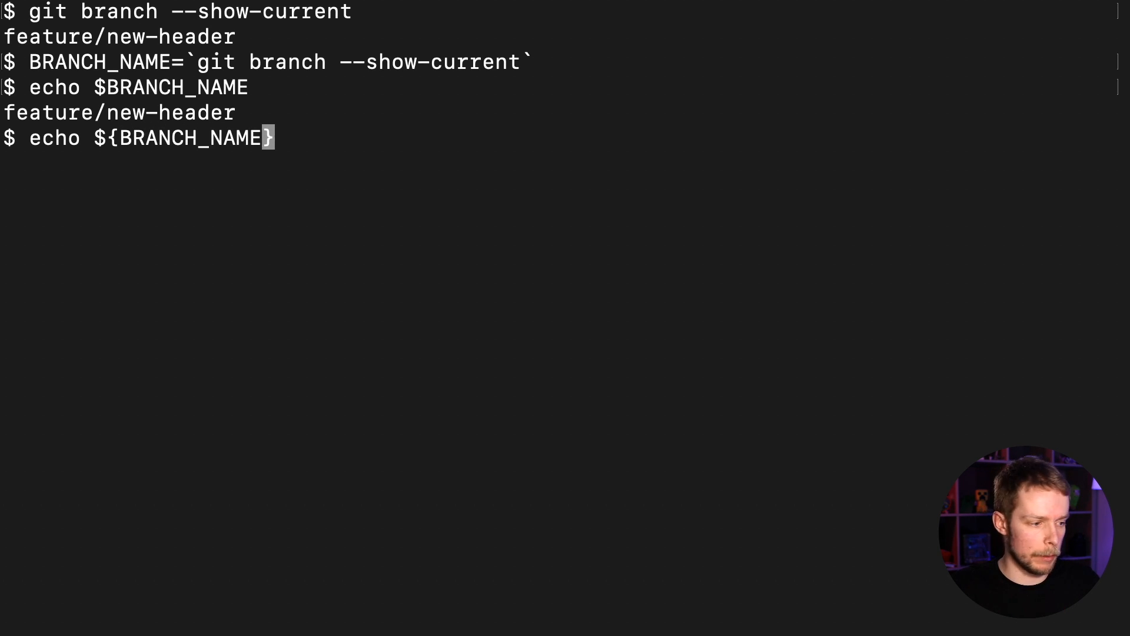
pyautogui.write('#fea')
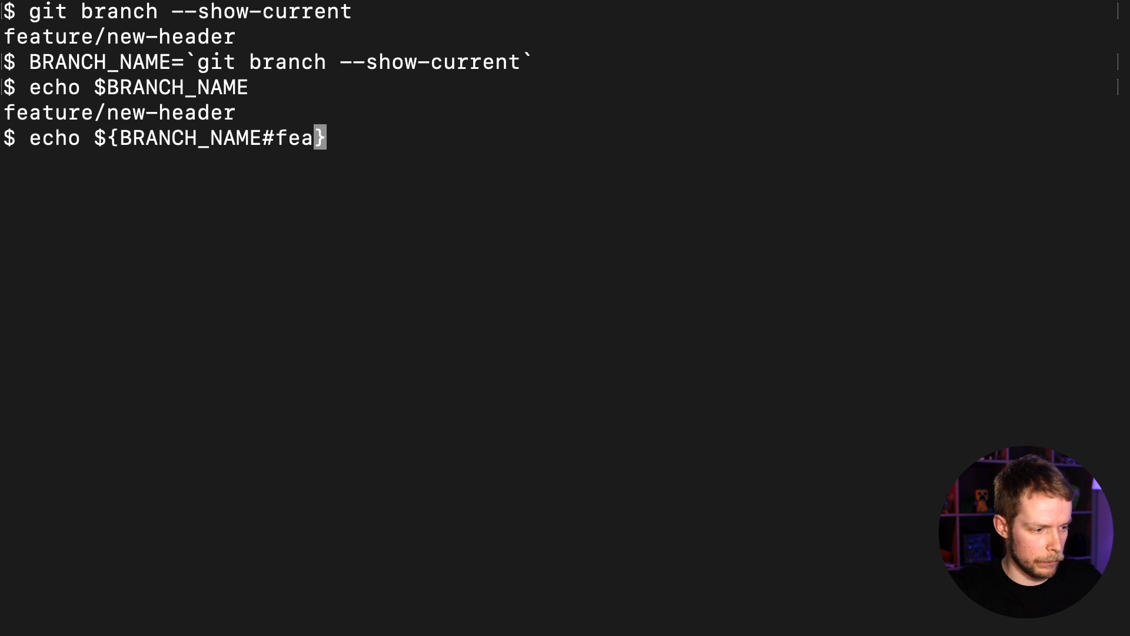
pyautogui.write('ture/')
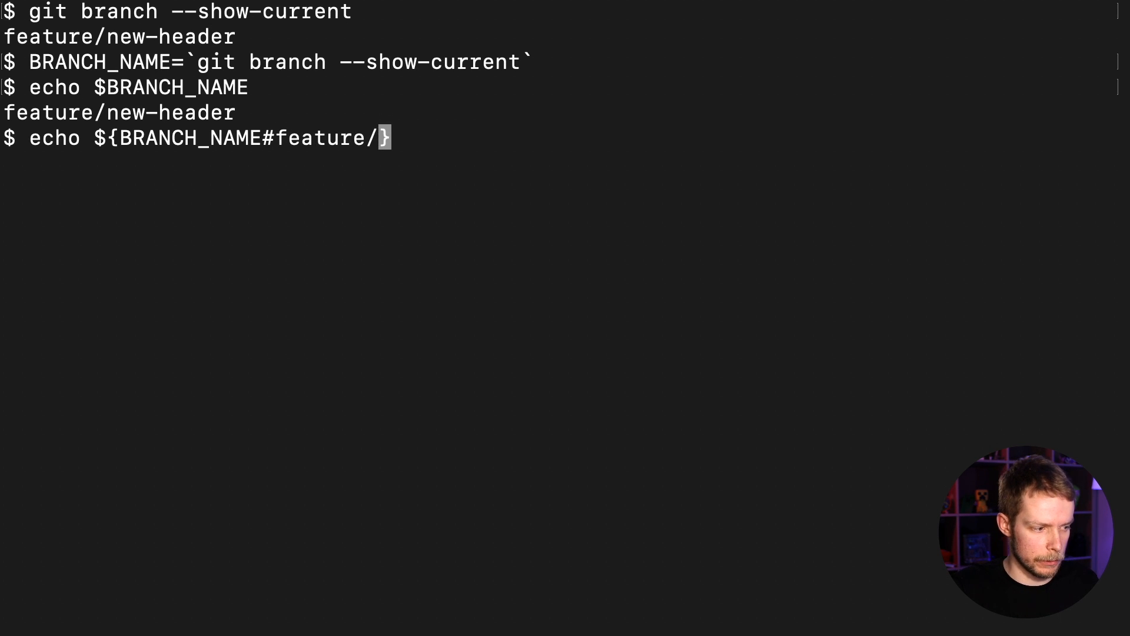
pyautogui.press('Return')
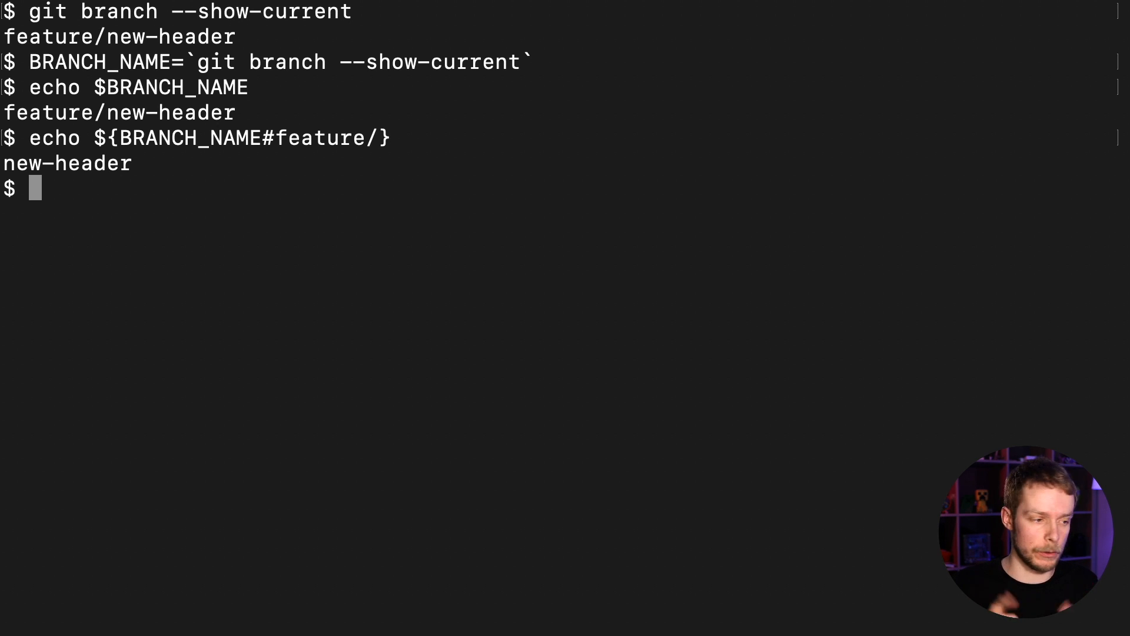
pyautogui.moveTo(996, 440)
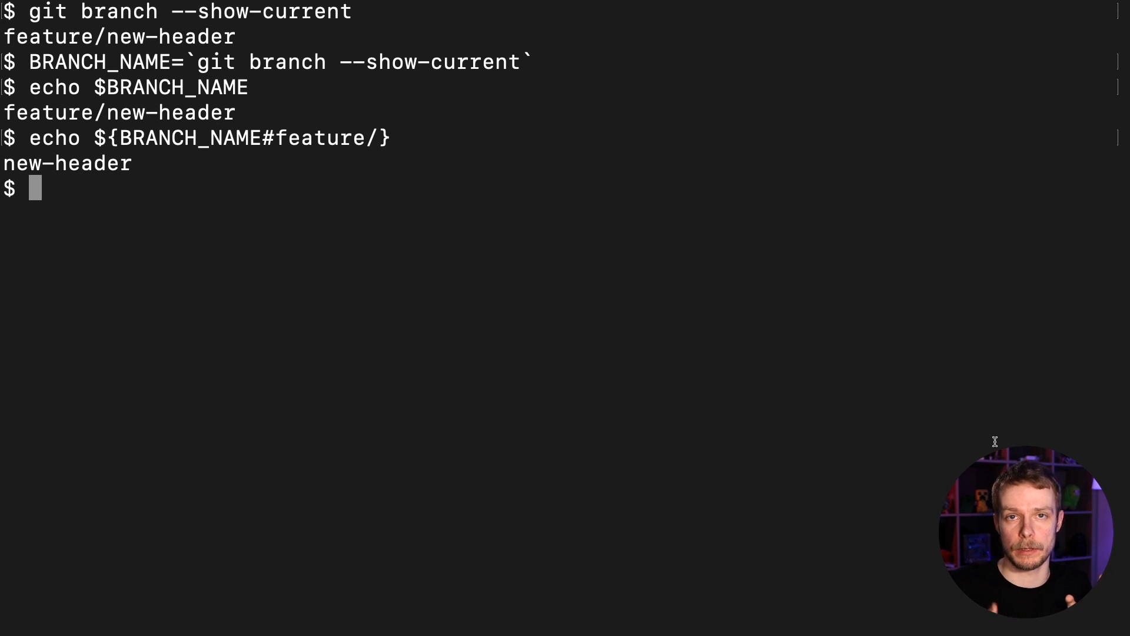
pyautogui.moveTo(1022, 437)
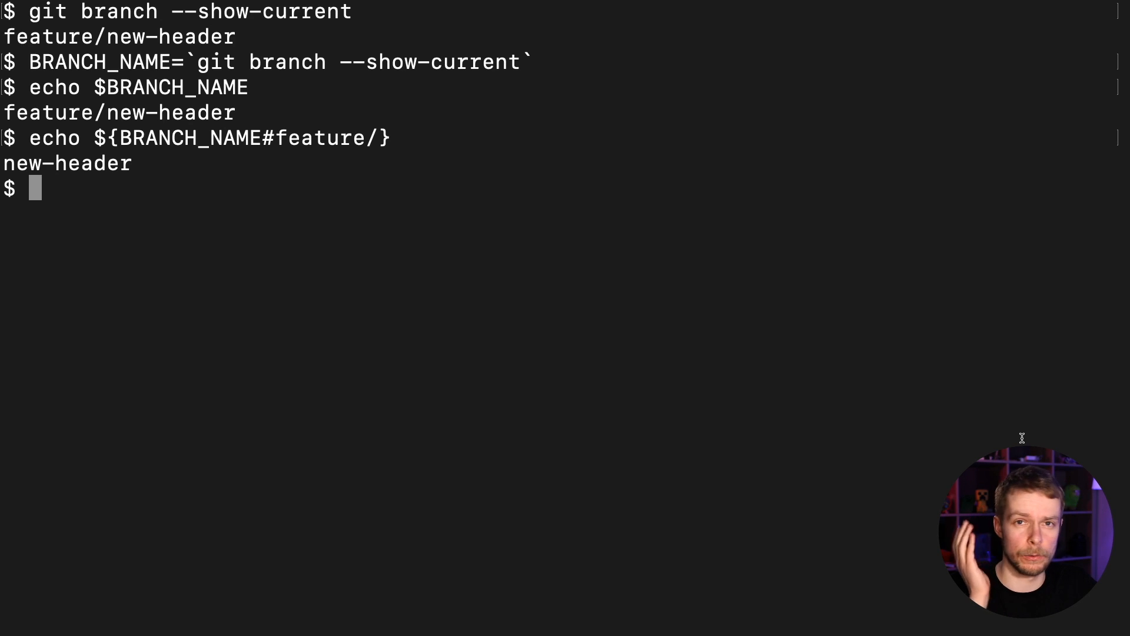
# - Run echo ${BRANCH_NAME////-} to print feature-new-header
pyautogui.write('e')
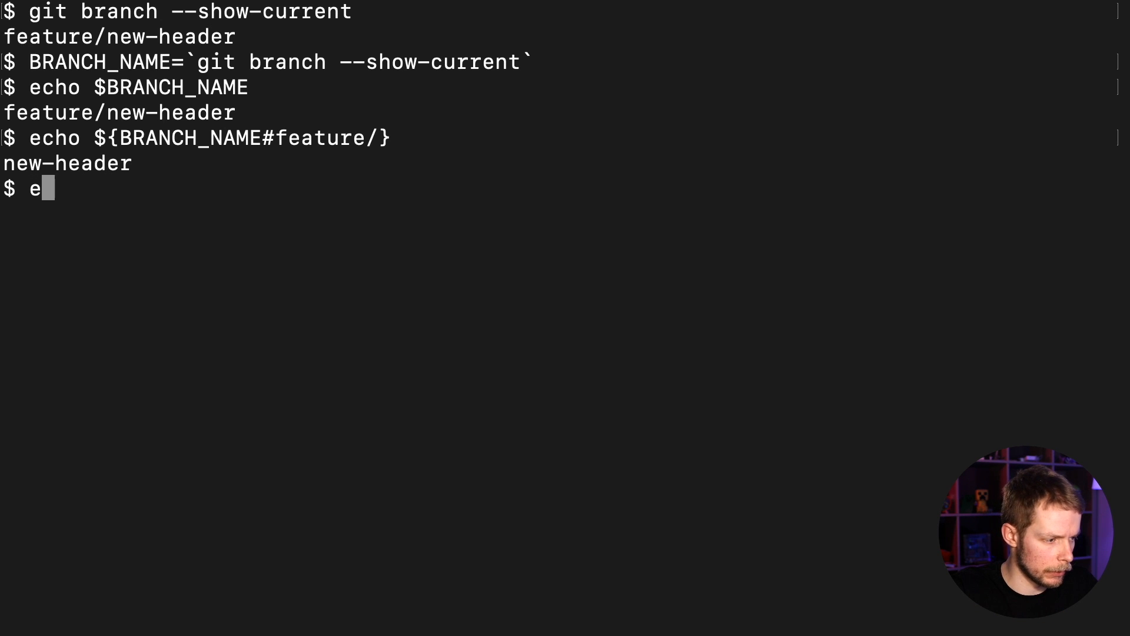
pyautogui.write('cho $')
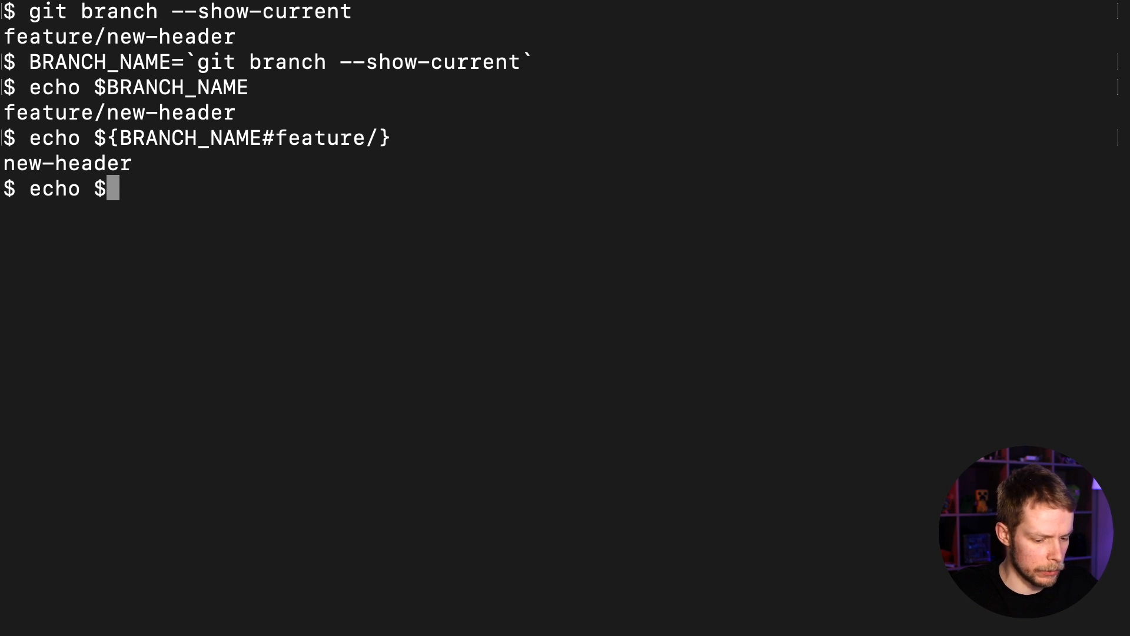
pyautogui.write('{BR}')
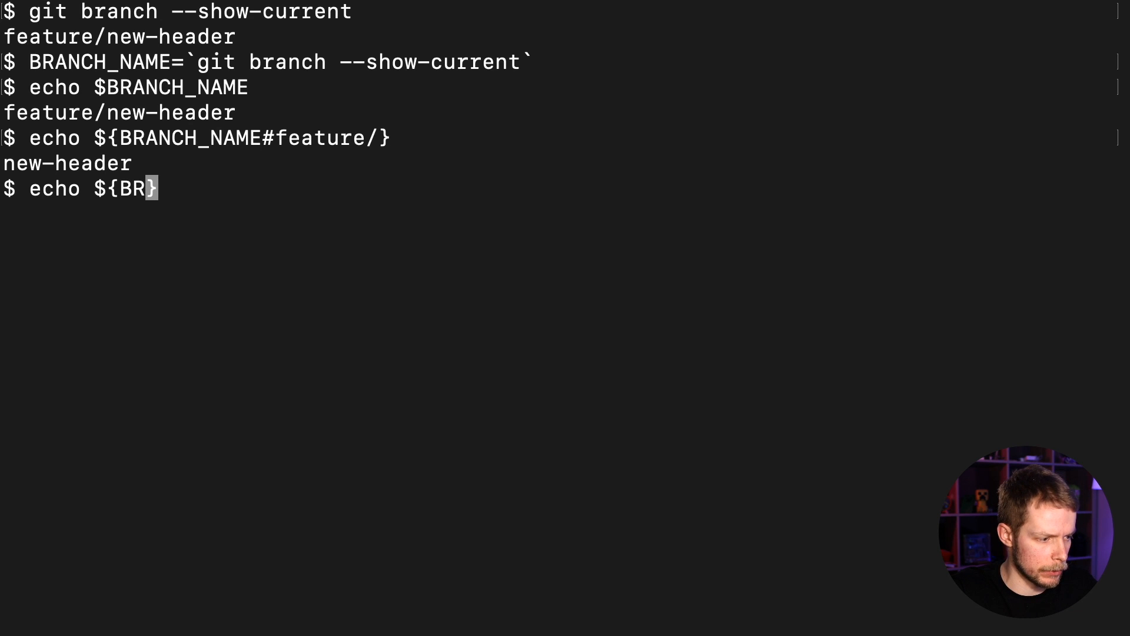
pyautogui.write('ANCH_NAME')
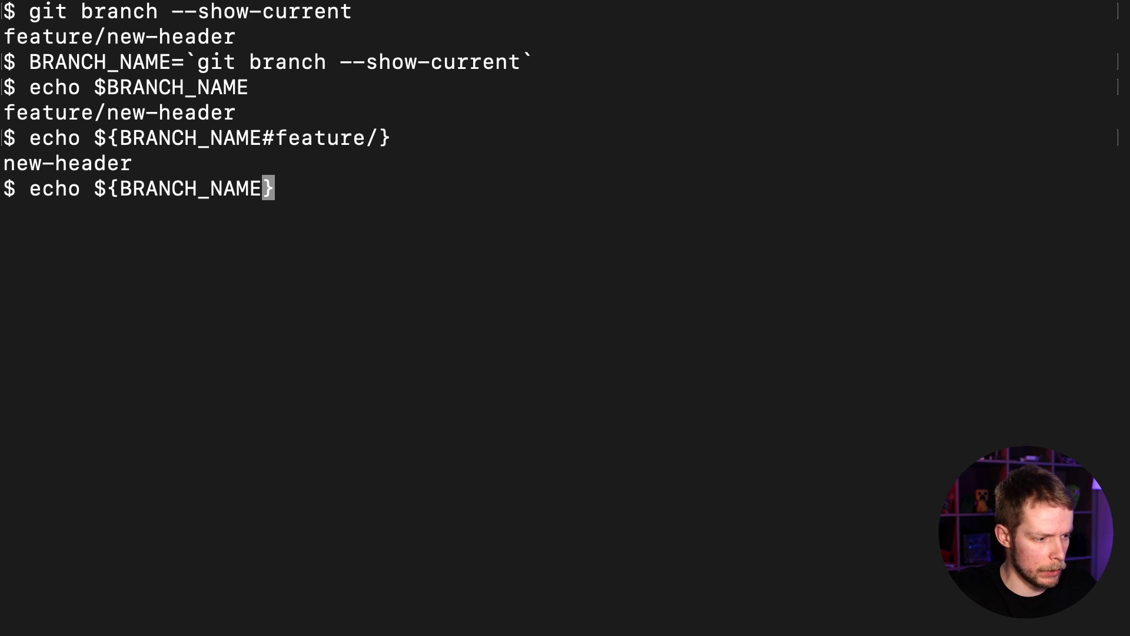
pyautogui.write('/')
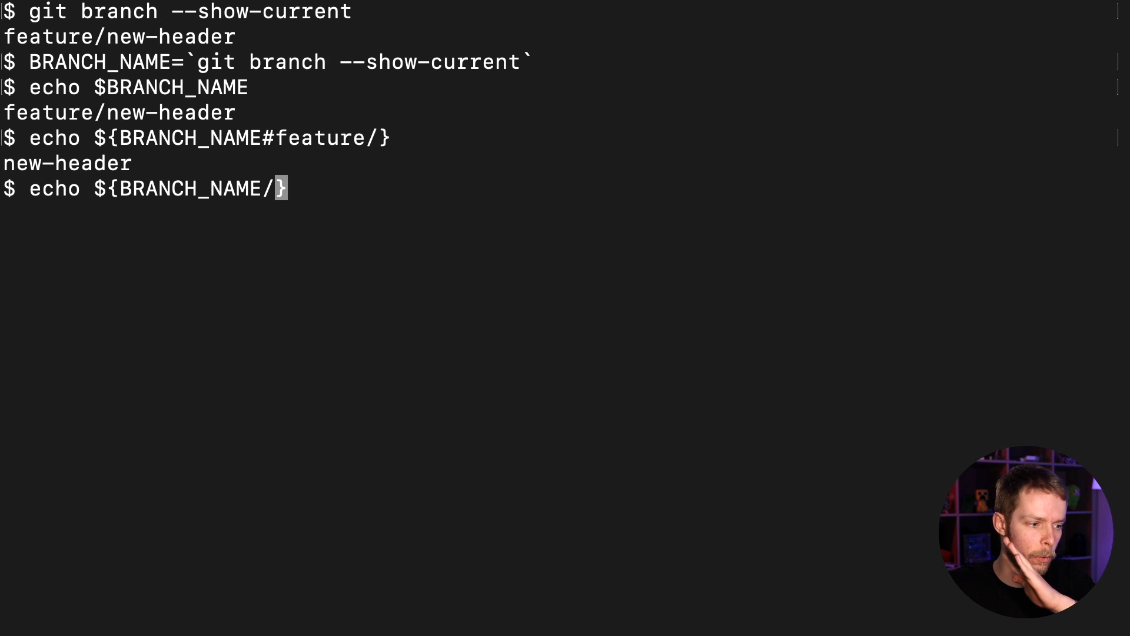
pyautogui.write('/')
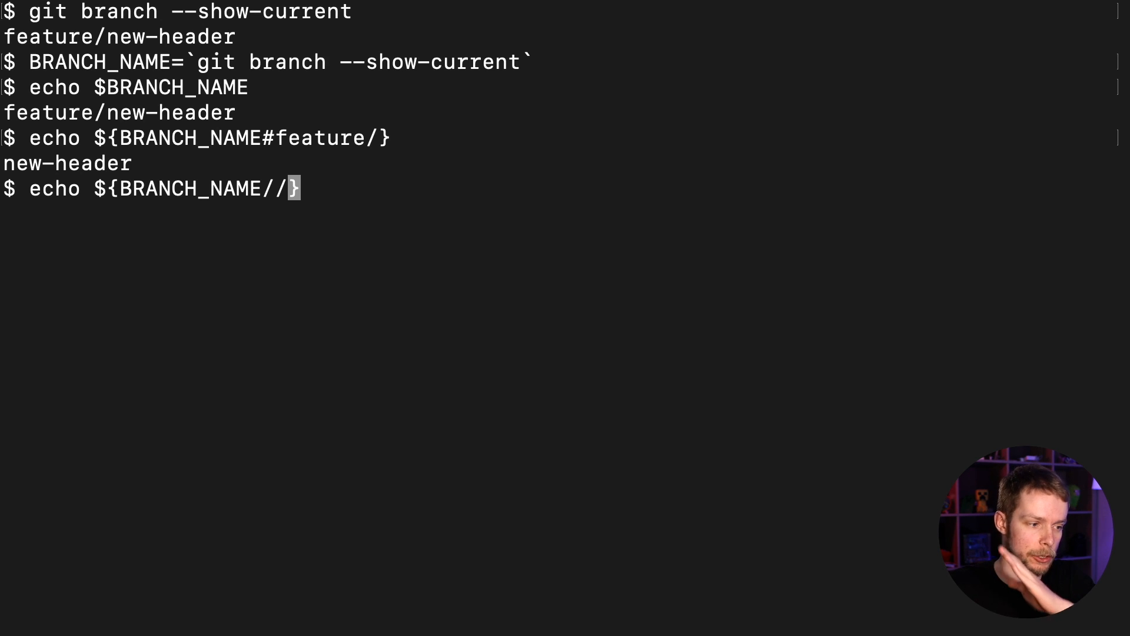
pyautogui.write('//')
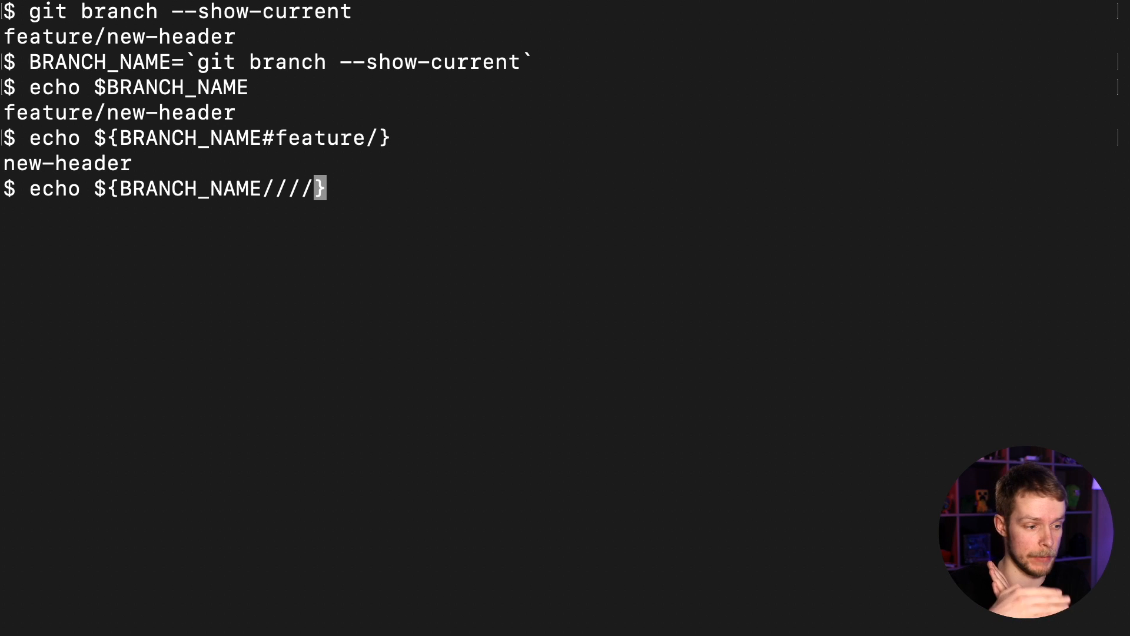
pyautogui.write('-')
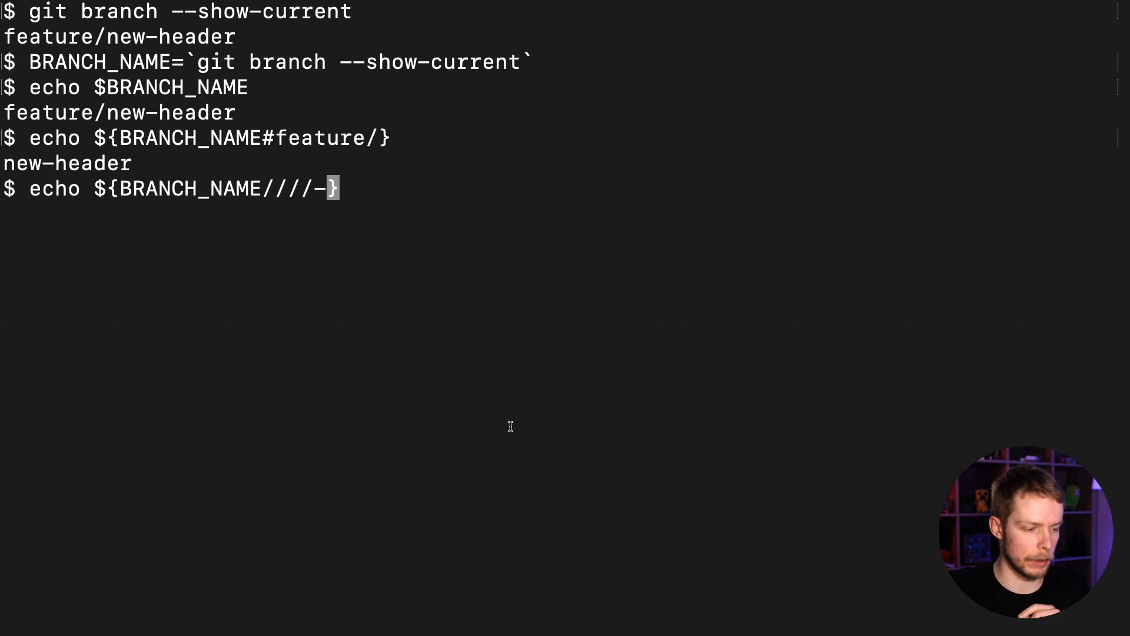
pyautogui.press('Return')
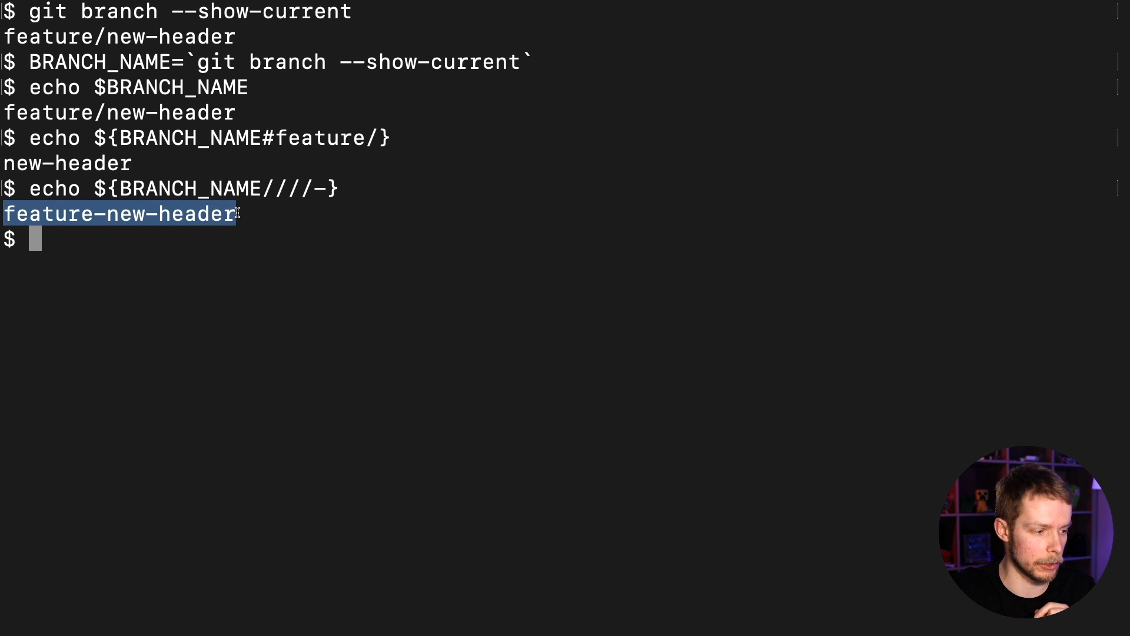
pyautogui.moveTo(1028, 441)
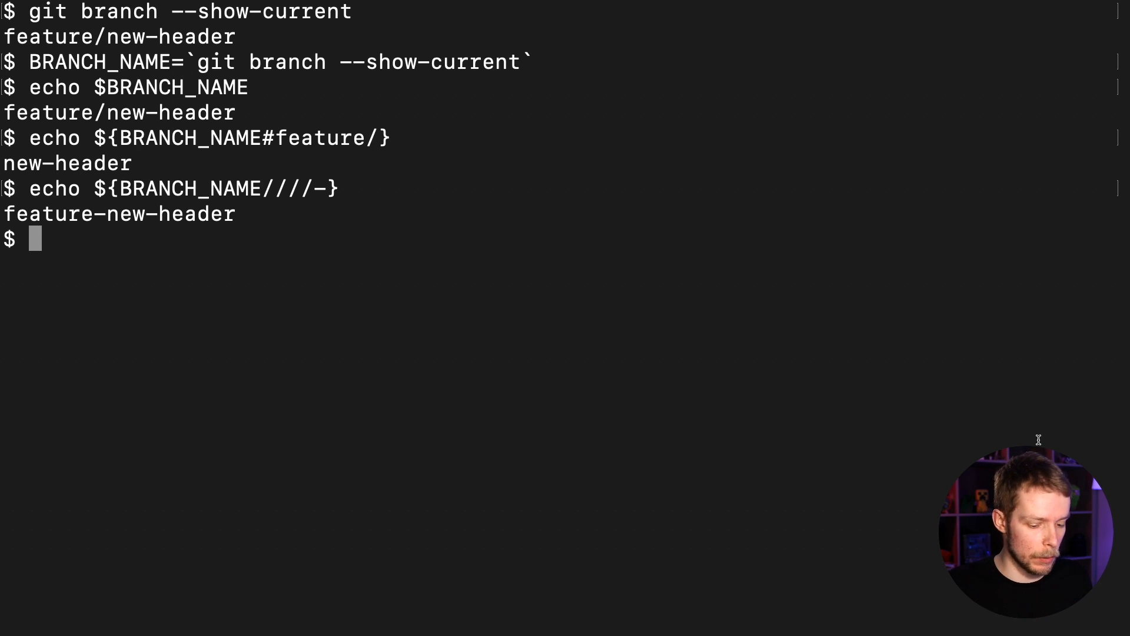
# - Edit the earlier echo command into a %/new-header suffix removal and run it
pyautogui.write('echo ${BRANCH_NAME#feature/}')
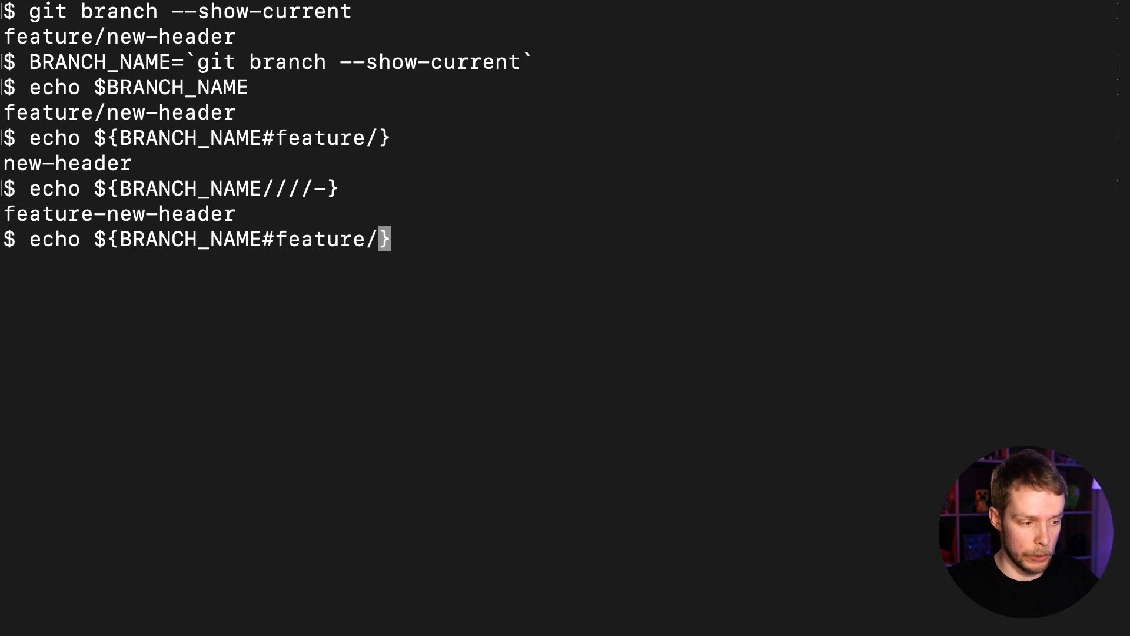
pyautogui.press('Backspace')
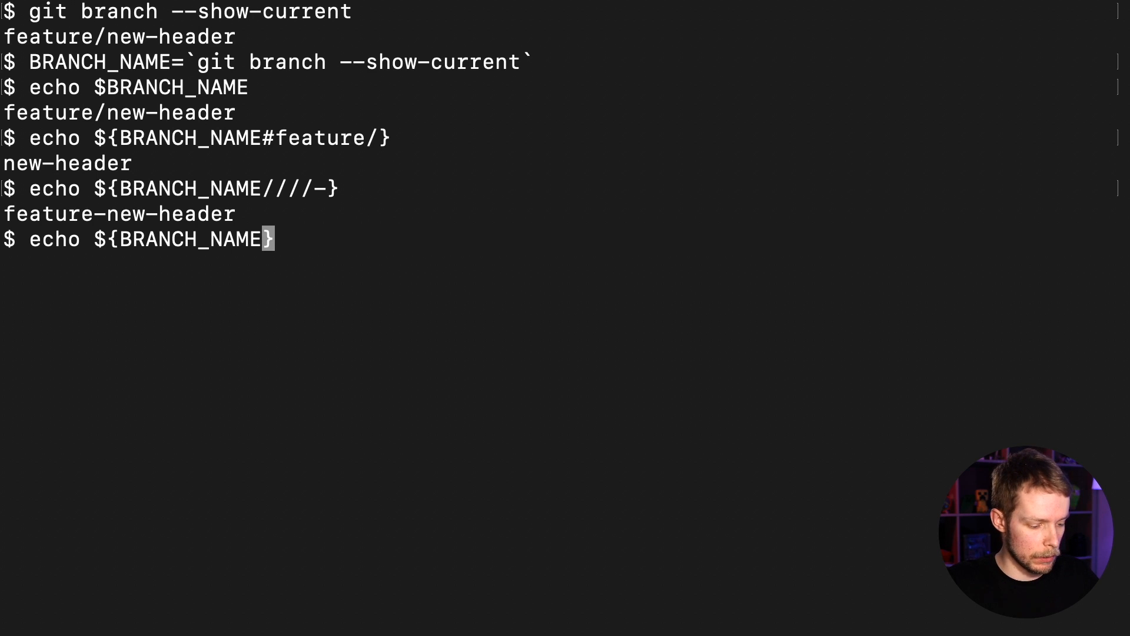
pyautogui.write('%')
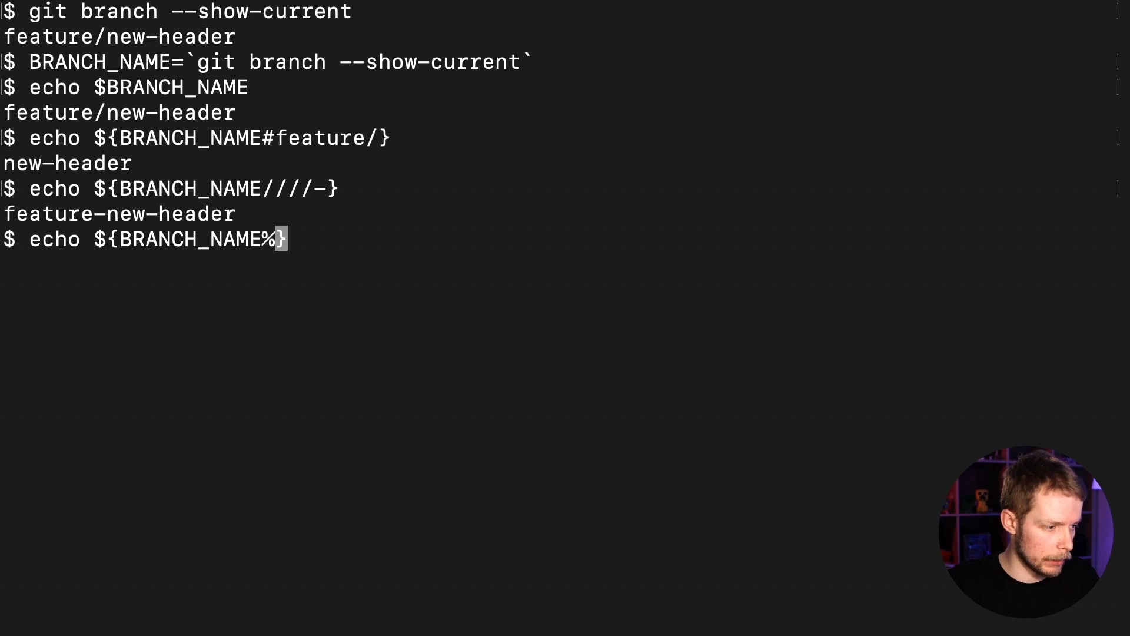
pyautogui.write('/new')
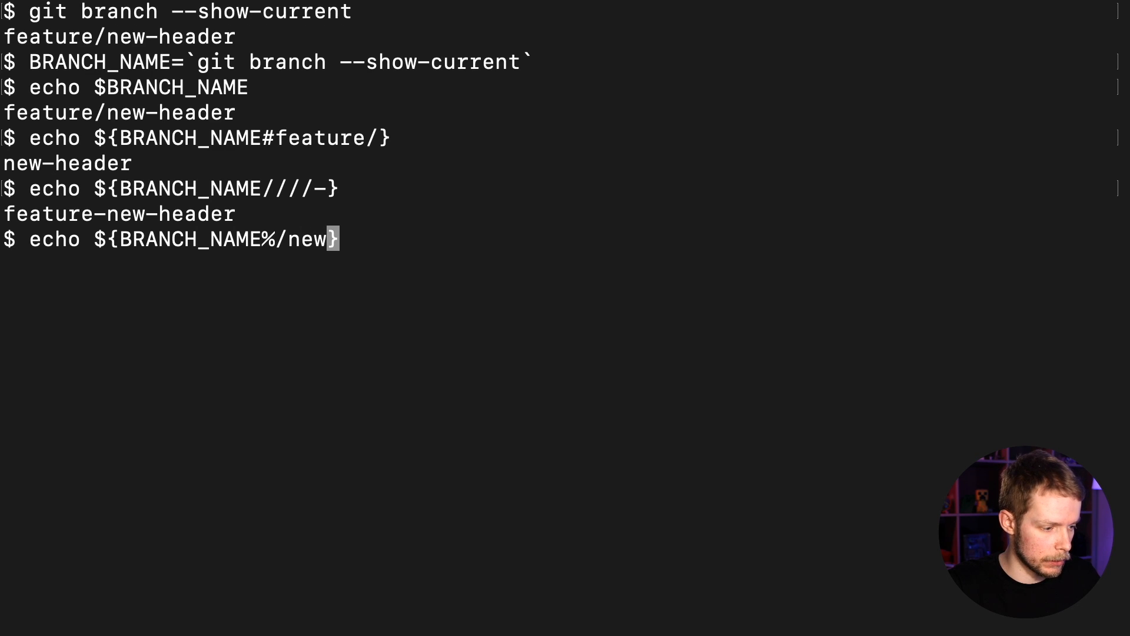
pyautogui.write('-header')
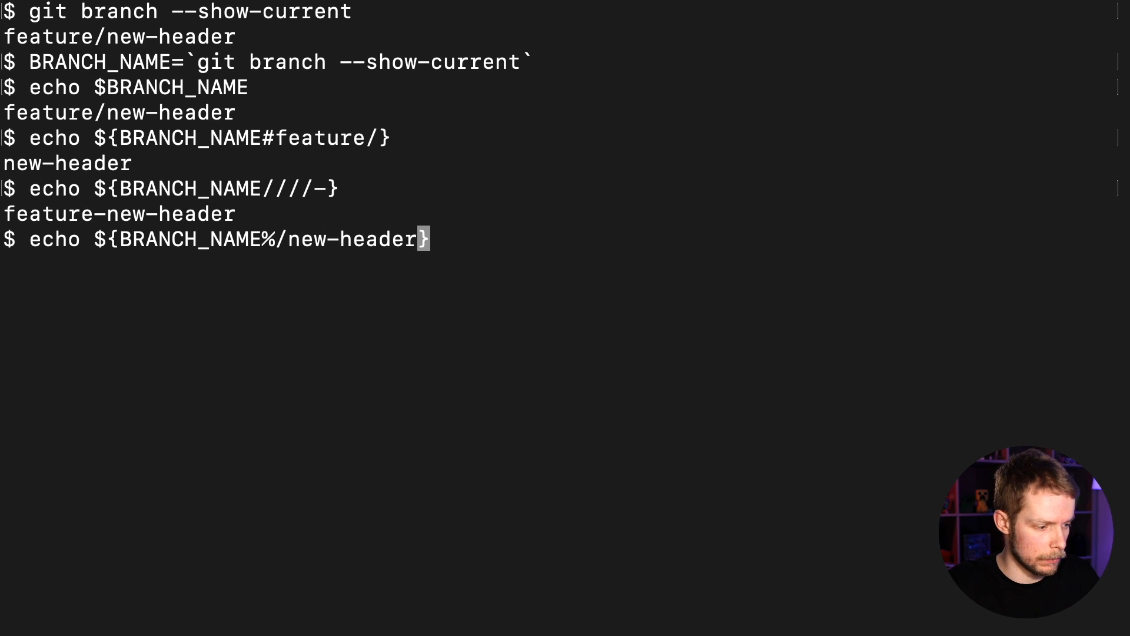
pyautogui.press('Return')
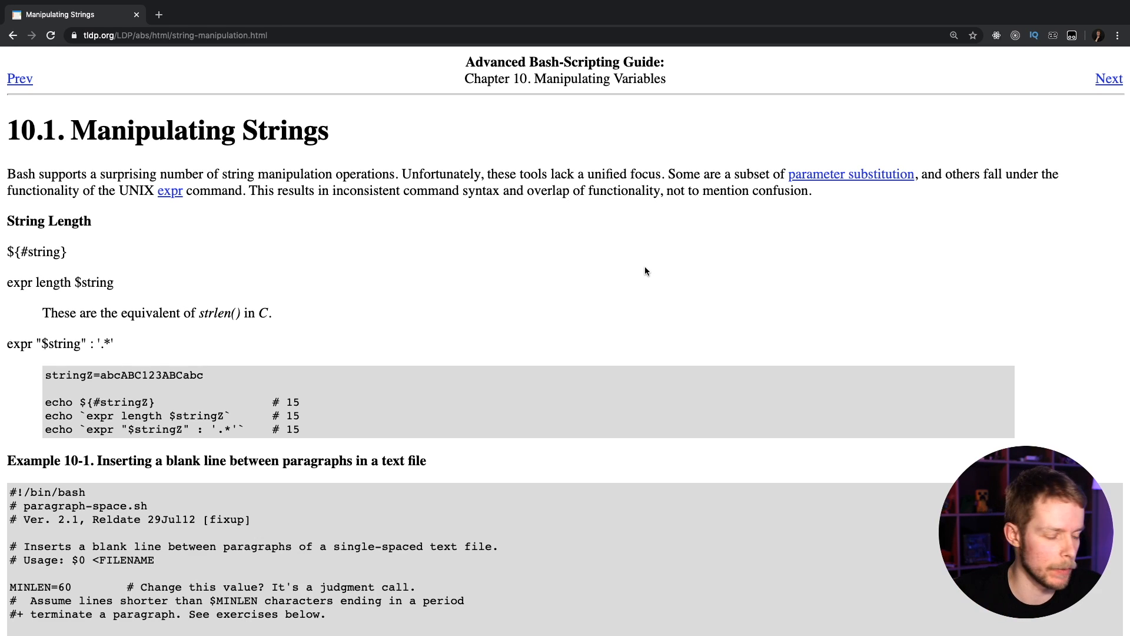
pyautogui.moveTo(668, 72)
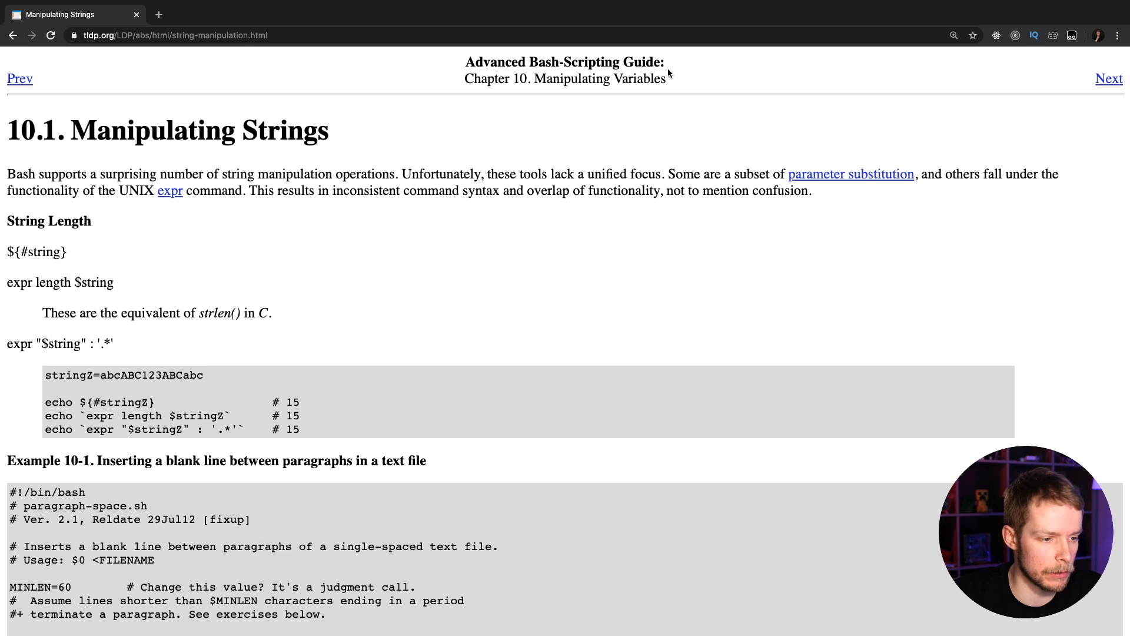
pyautogui.moveTo(608, 249)
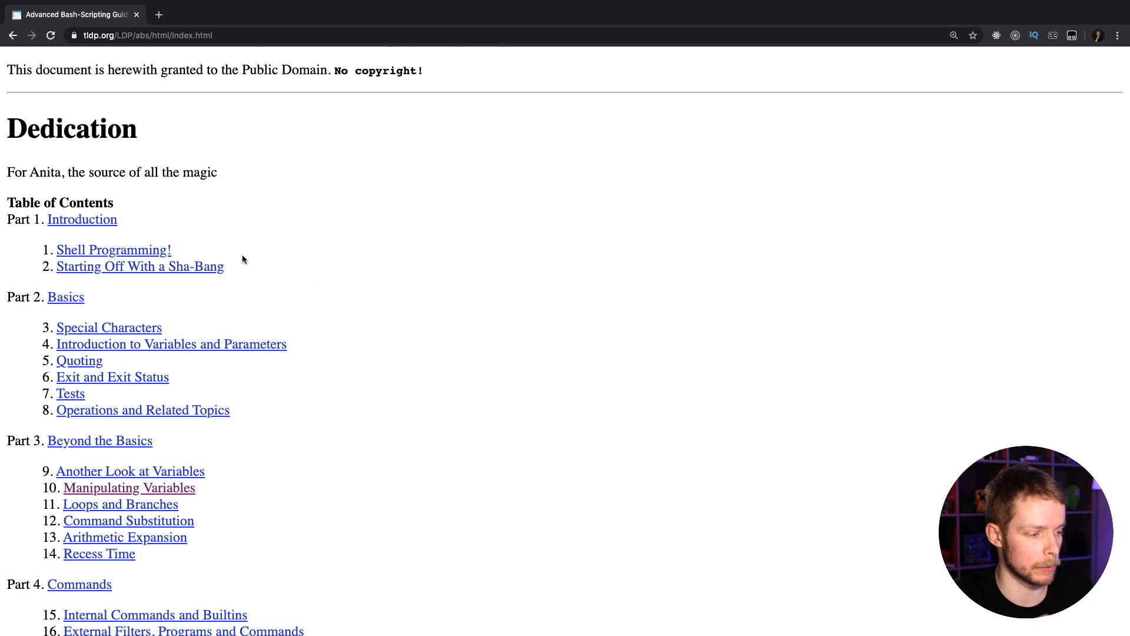
pyautogui.moveTo(369, 286)
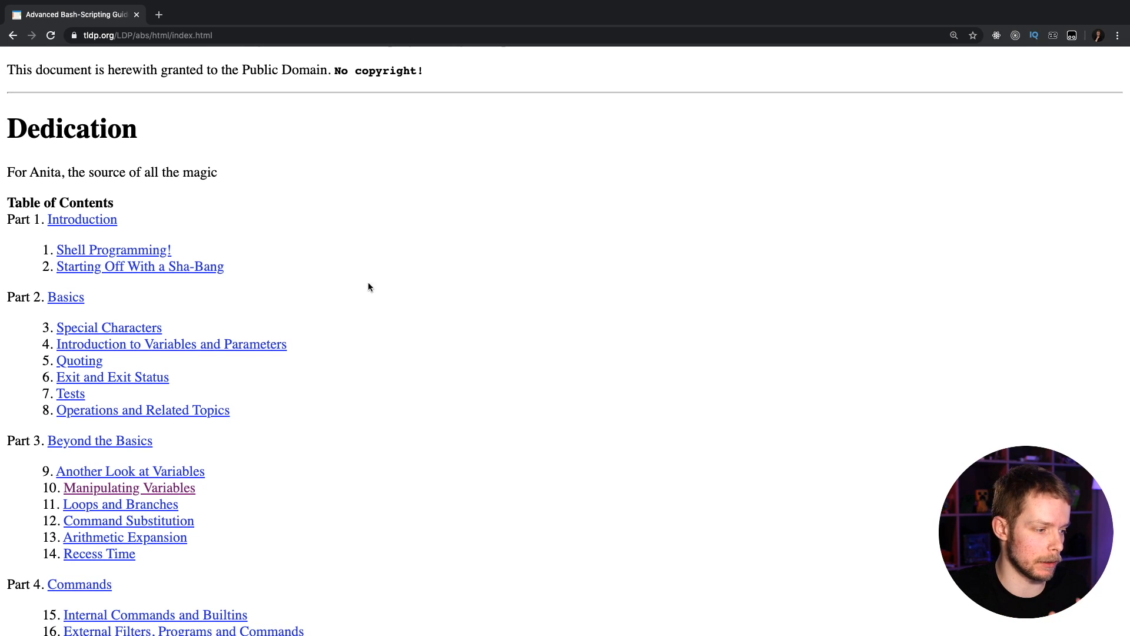
pyautogui.moveTo(388, 292)
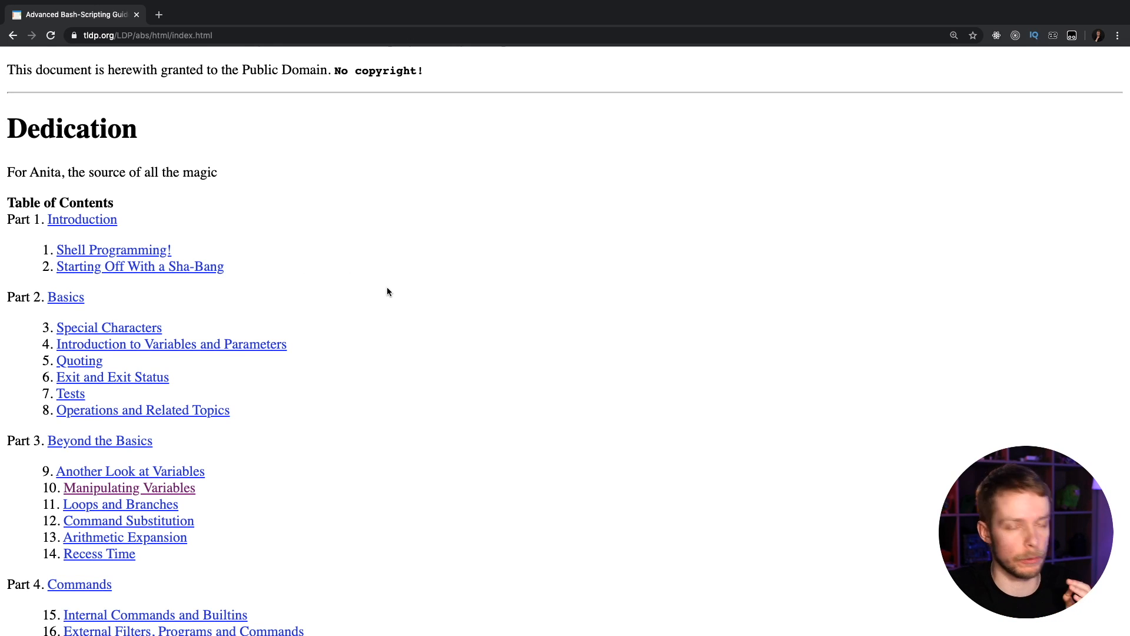
pyautogui.scroll(-3)
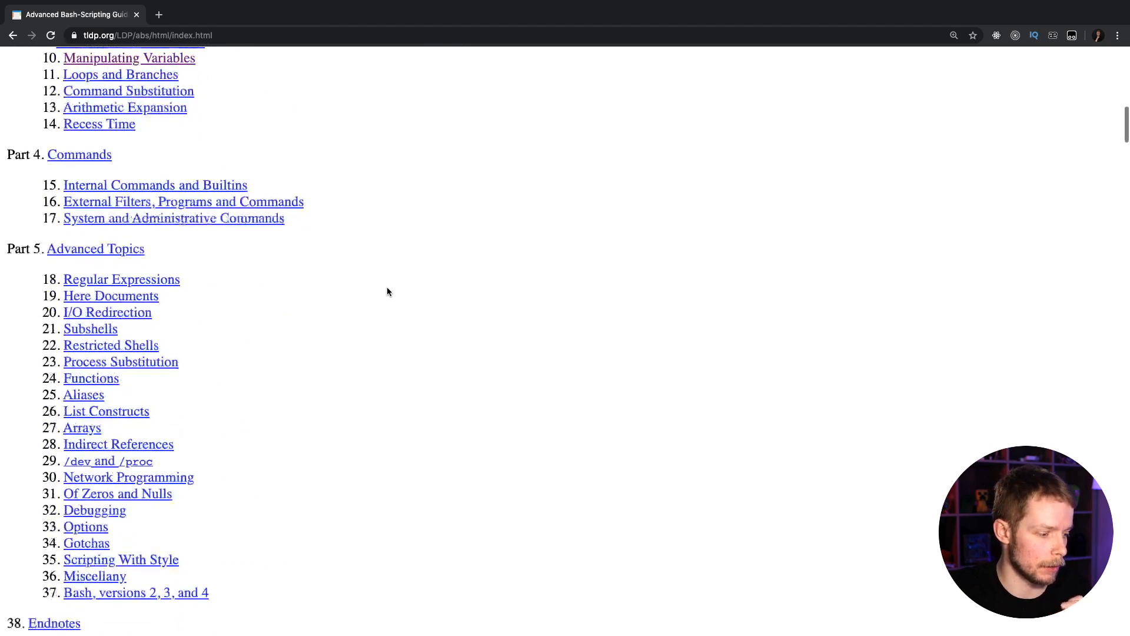
pyautogui.scroll(-3)
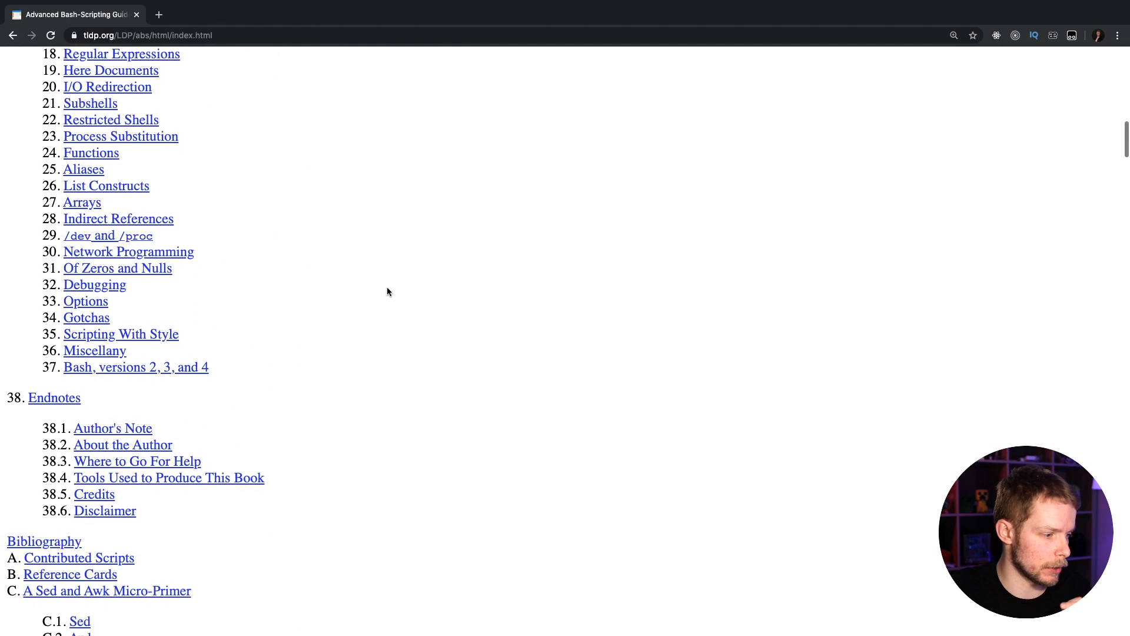
pyautogui.scroll(3)
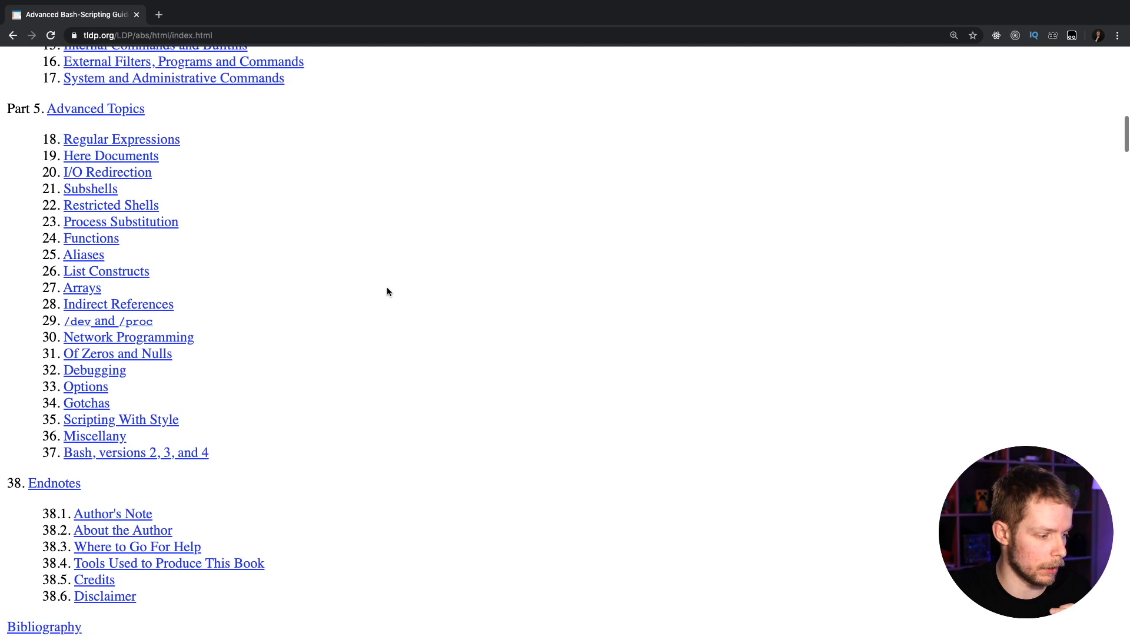
pyautogui.scroll(-3)
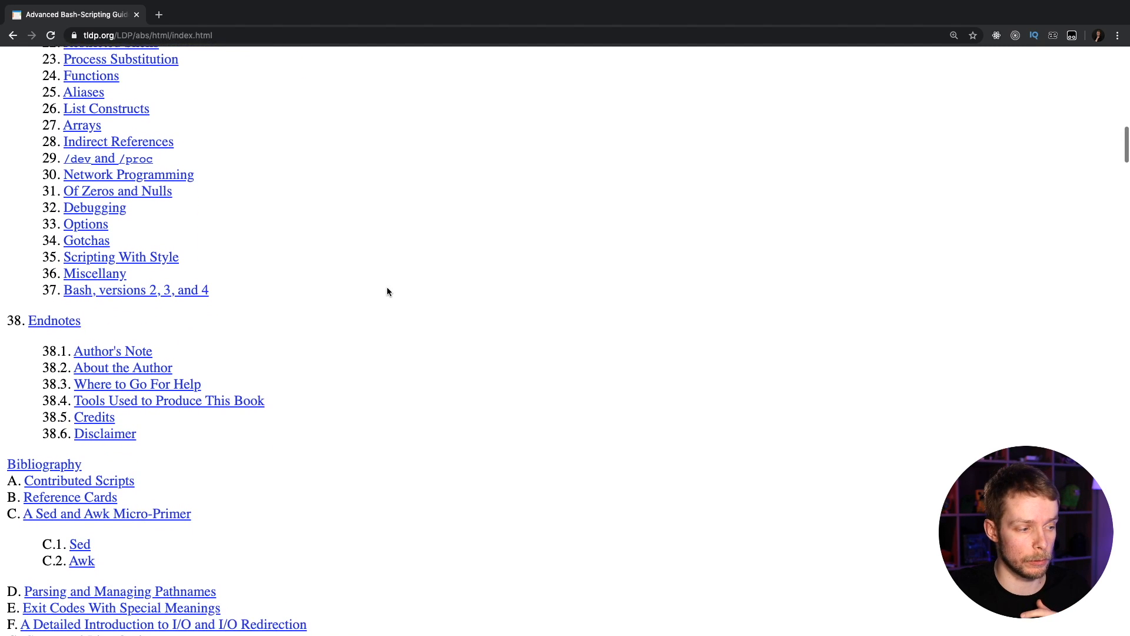
pyautogui.scroll(3)
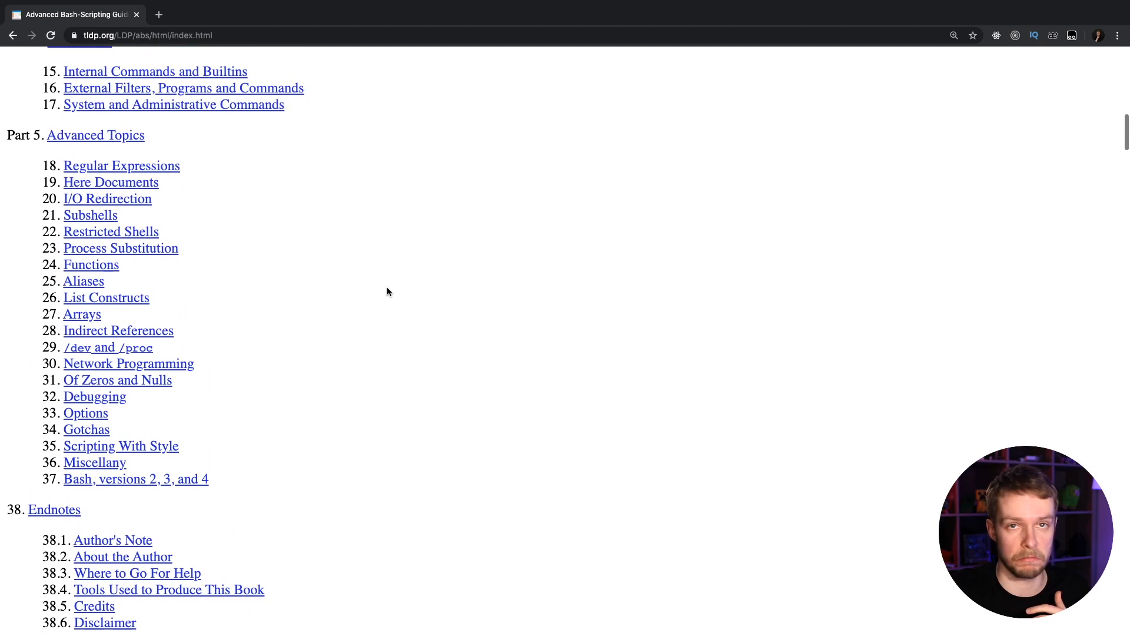